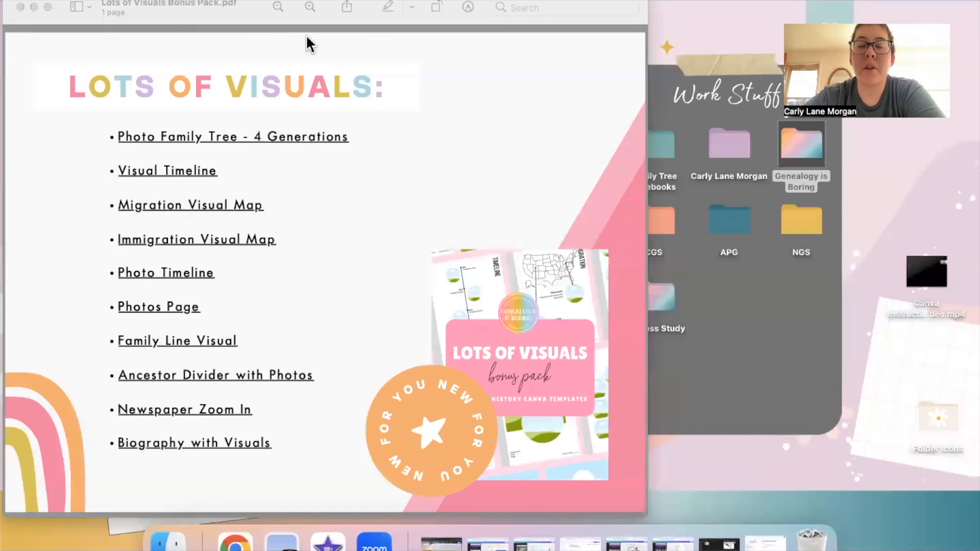
pyautogui.moveTo(197, 10)
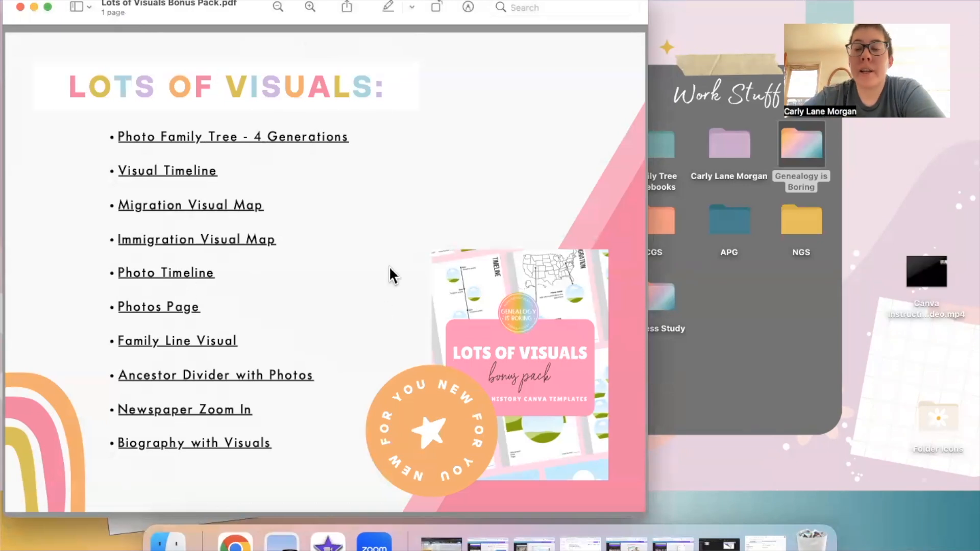
pyautogui.moveTo(307, 143)
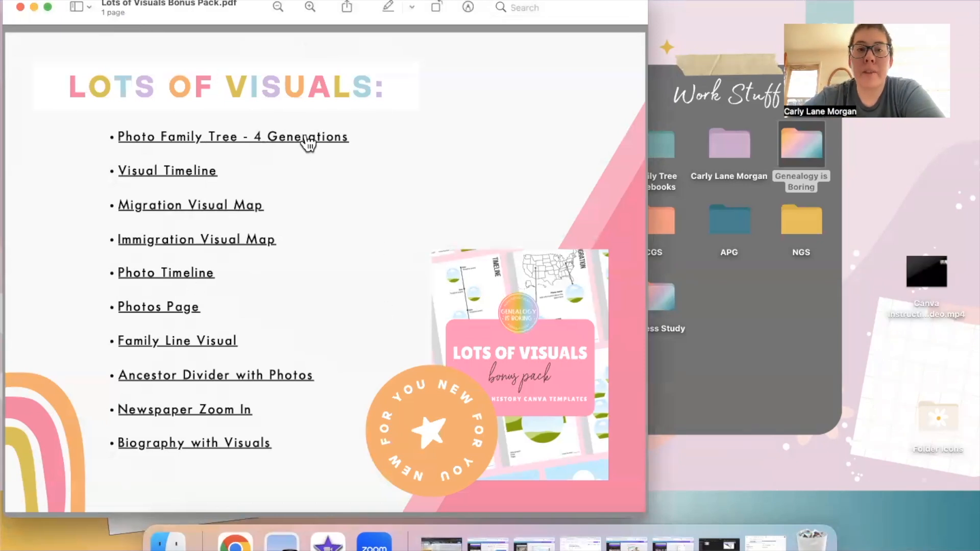
pyautogui.moveTo(200, 210)
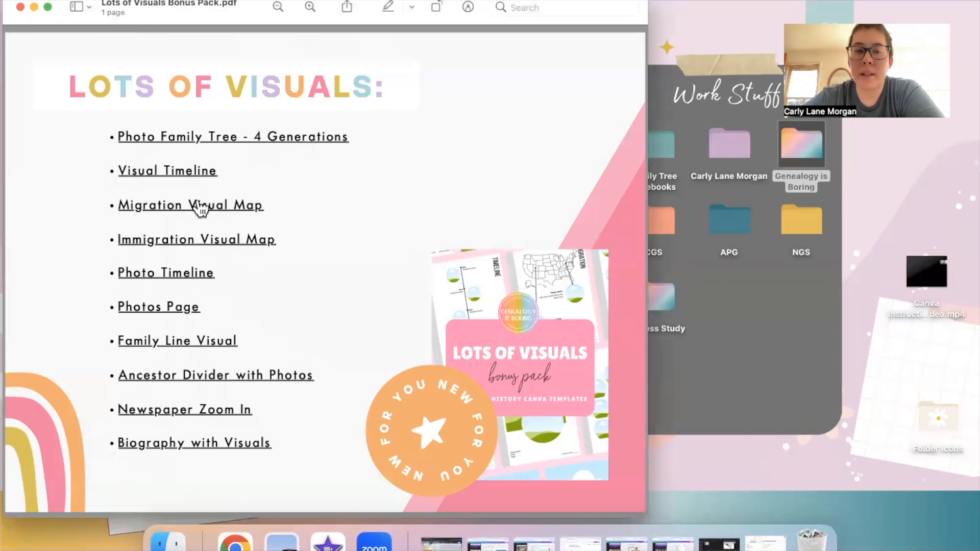
pyautogui.moveTo(203, 253)
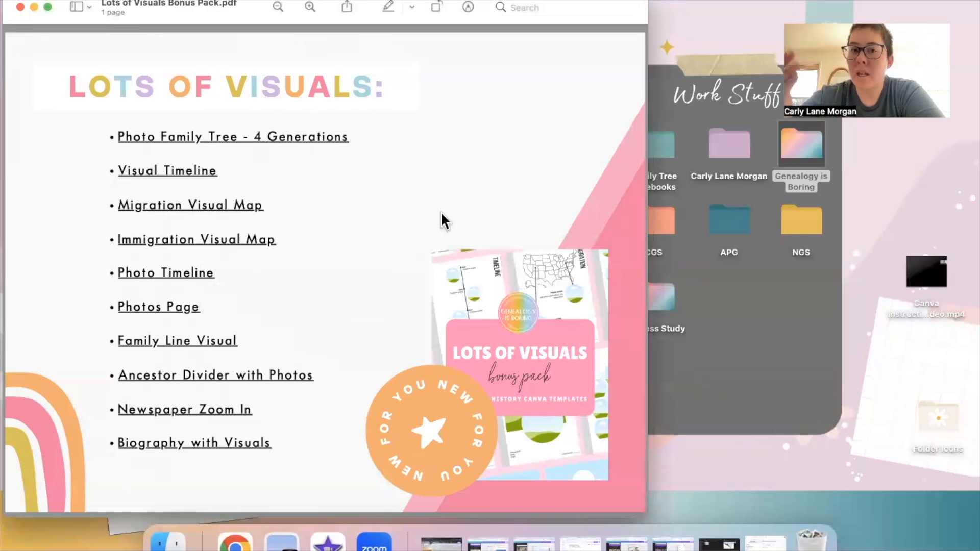
pyautogui.moveTo(274, 219)
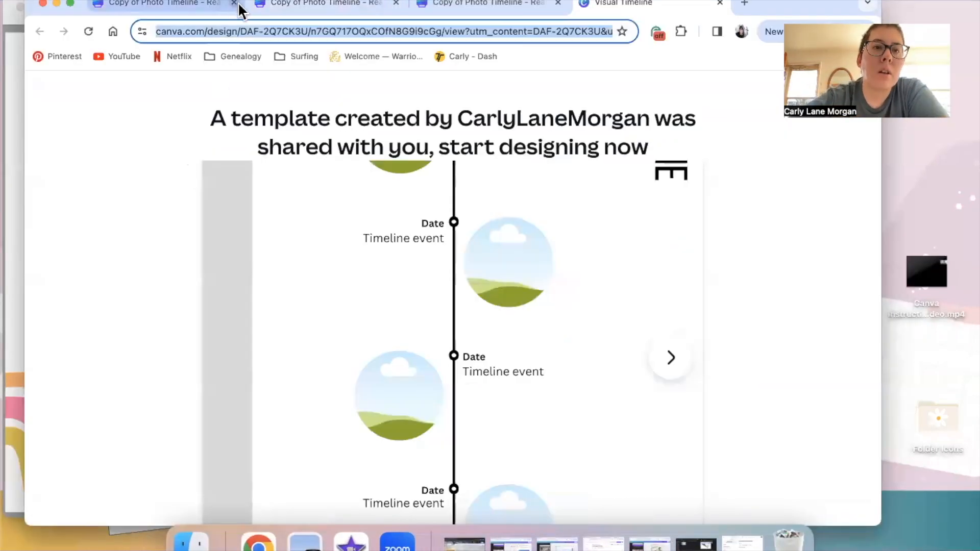
# Step: Close the extra Photo Timeline copy and start a new design from the Visual Timeline template
pyautogui.click(235, 3)
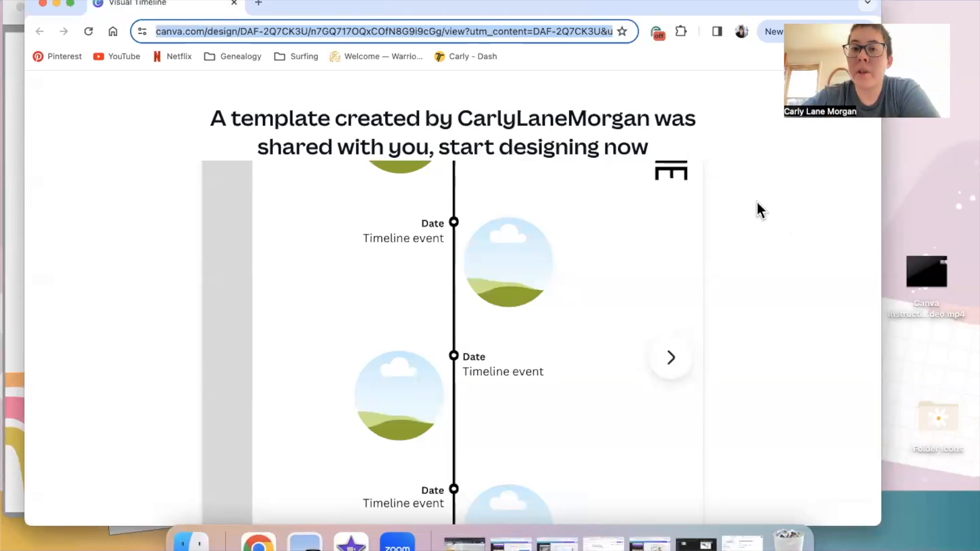
pyautogui.scroll(-3)
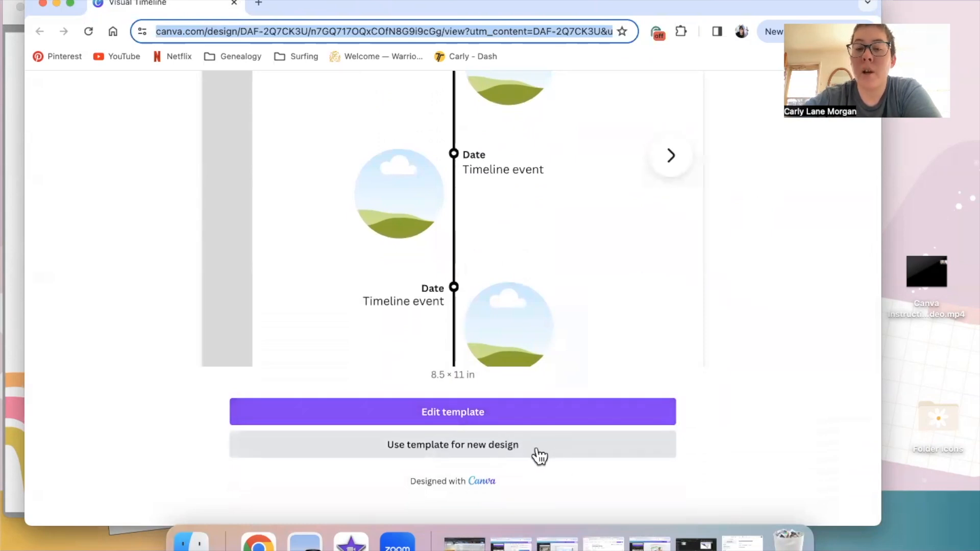
pyautogui.click(453, 445)
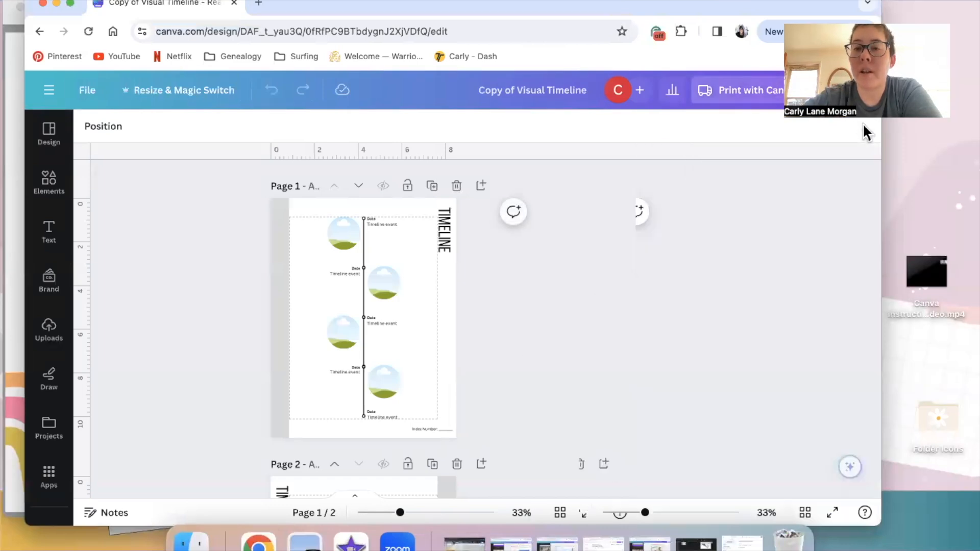
# Step: Zoom page 1 from 33% to about 62% and select the first Timeline event placeholder
pyautogui.scroll(-3)
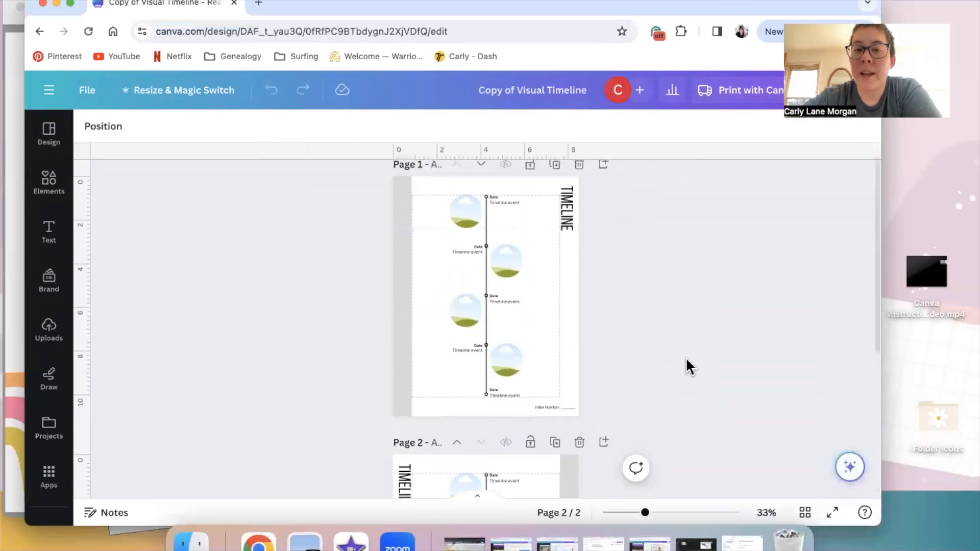
pyautogui.moveTo(646, 513); pyautogui.dragTo(661, 512)
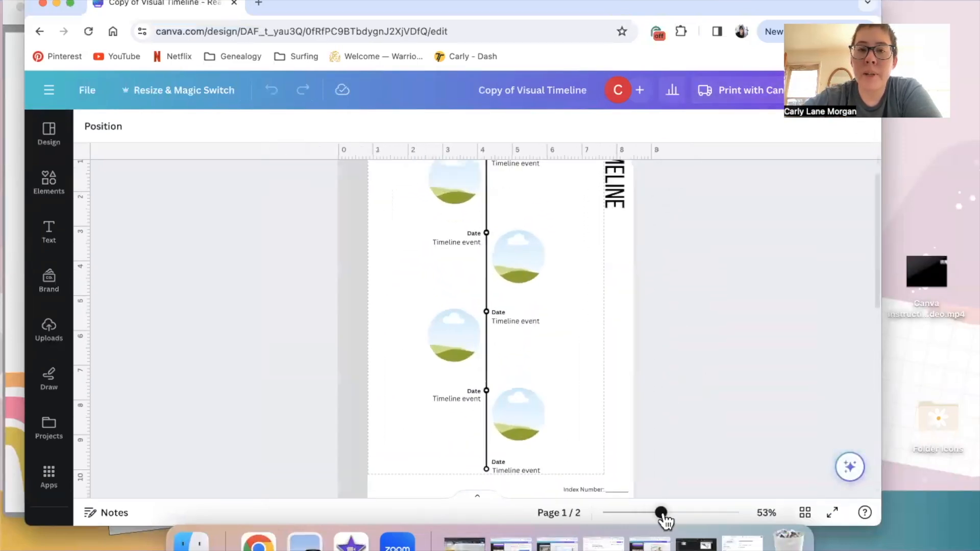
pyautogui.moveTo(662, 513); pyautogui.dragTo(667, 512)
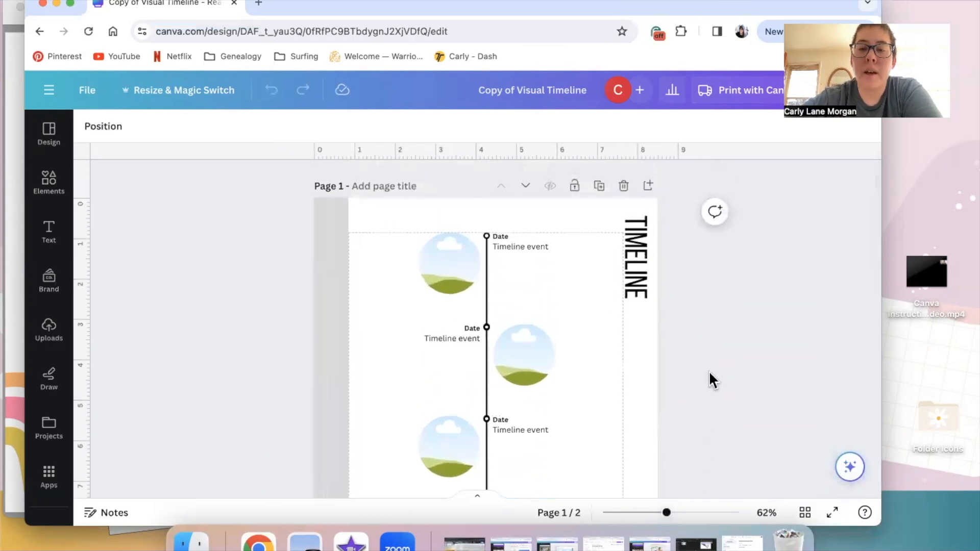
pyautogui.click(449, 263)
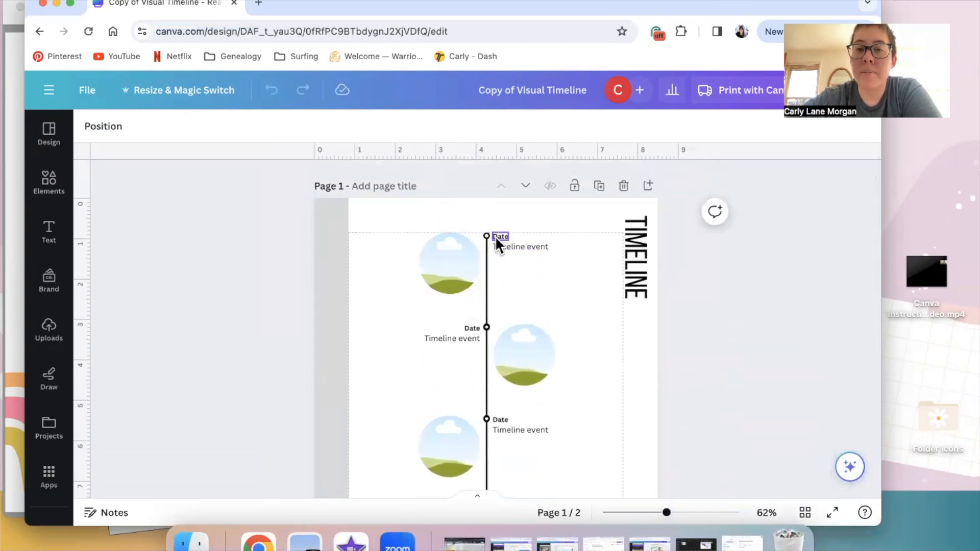
pyautogui.click(715, 315)
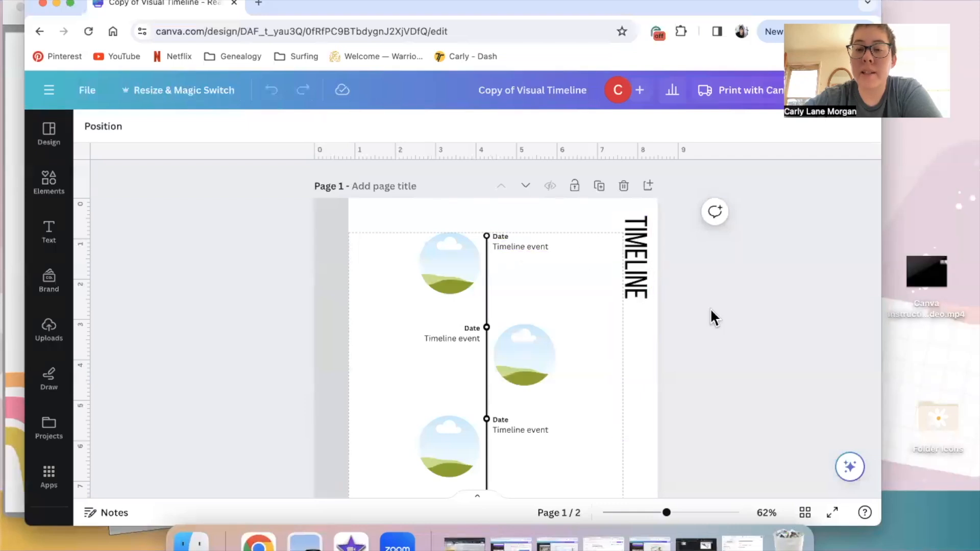
pyautogui.scroll(-3)
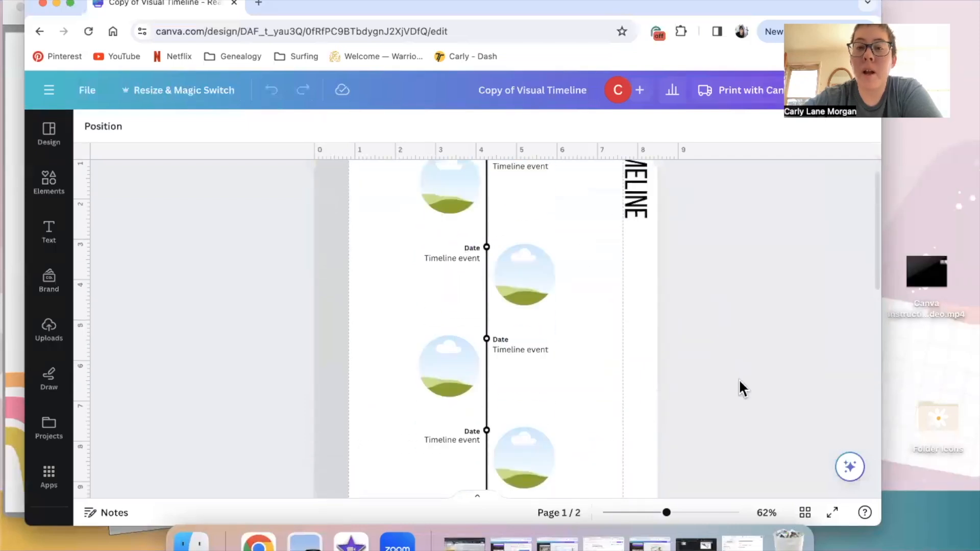
pyautogui.click(450, 254)
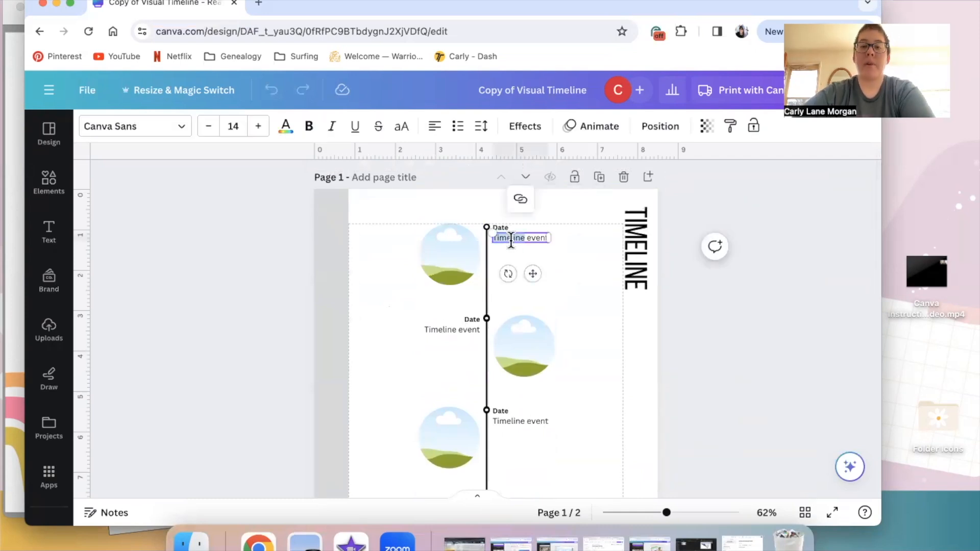
# Step: Write the event text "Whatever you want and if you notice" and resize the event and date boxes
pyautogui.write('Wh')
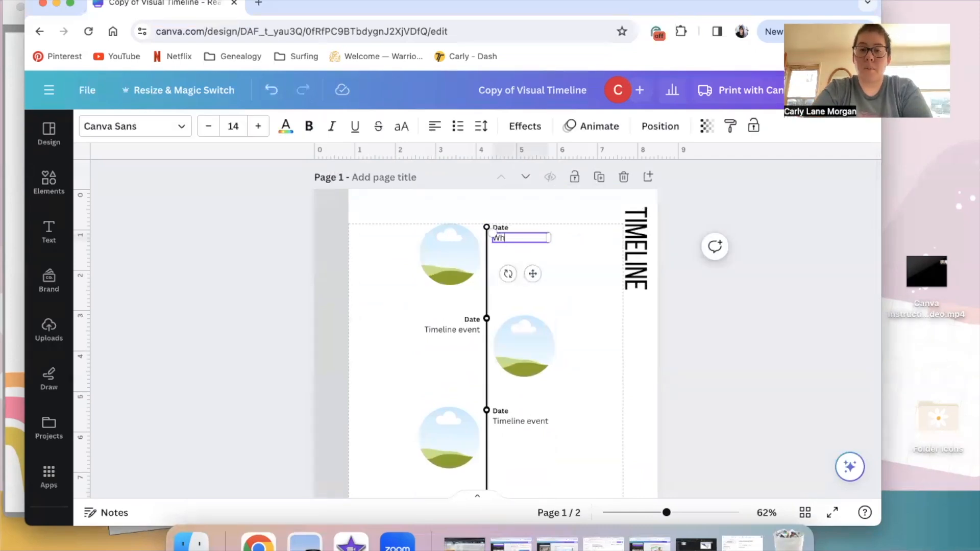
pyautogui.write('Whatever you want')
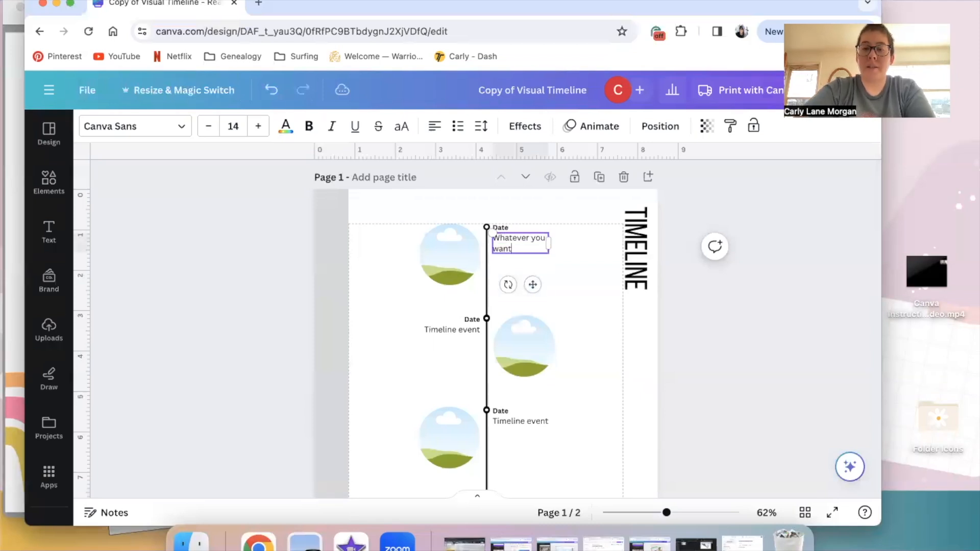
pyautogui.write('and')
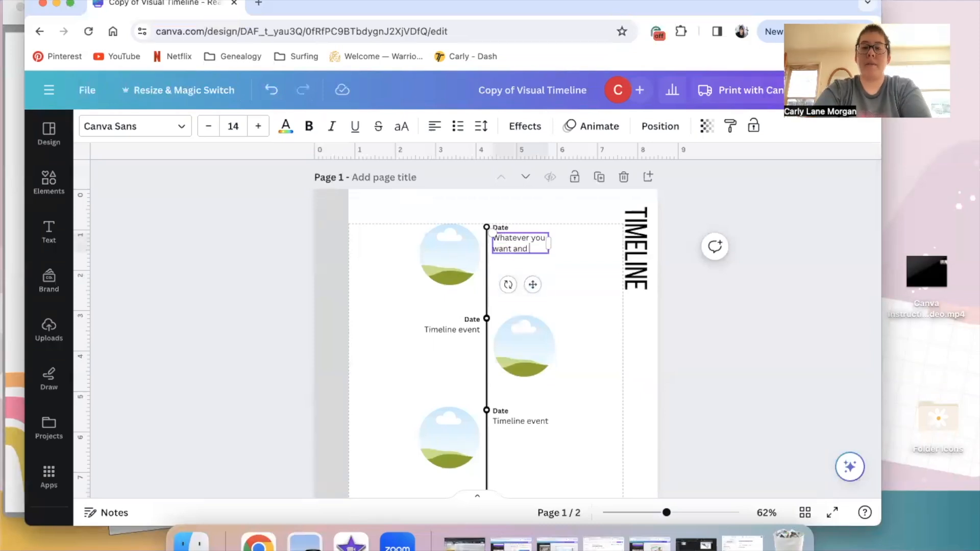
pyautogui.write('if you notice...')
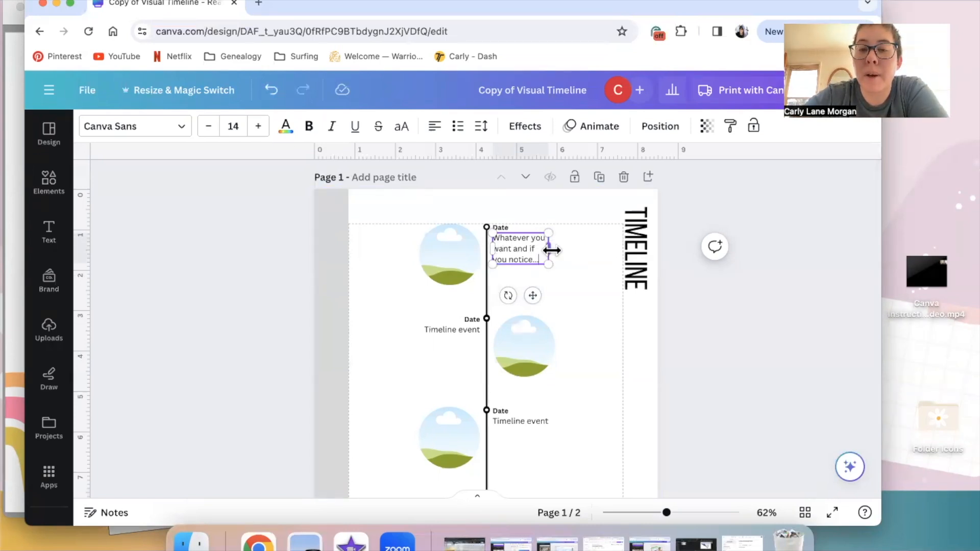
pyautogui.moveTo(550, 249); pyautogui.dragTo(613, 249)
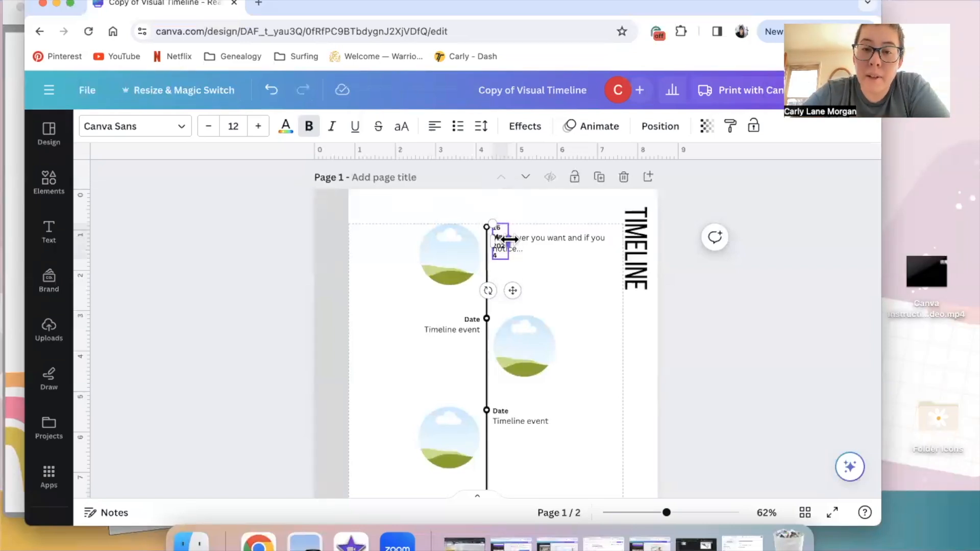
pyautogui.moveTo(495, 238); pyautogui.dragTo(542, 238)
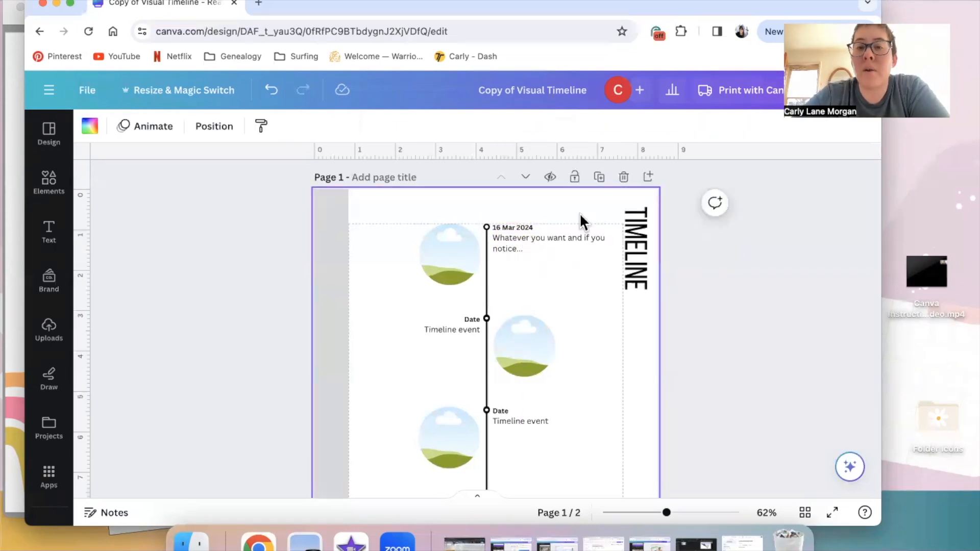
# Step: Select the top circle frame and browse Uploads to the old family photos collection
pyautogui.click(450, 255)
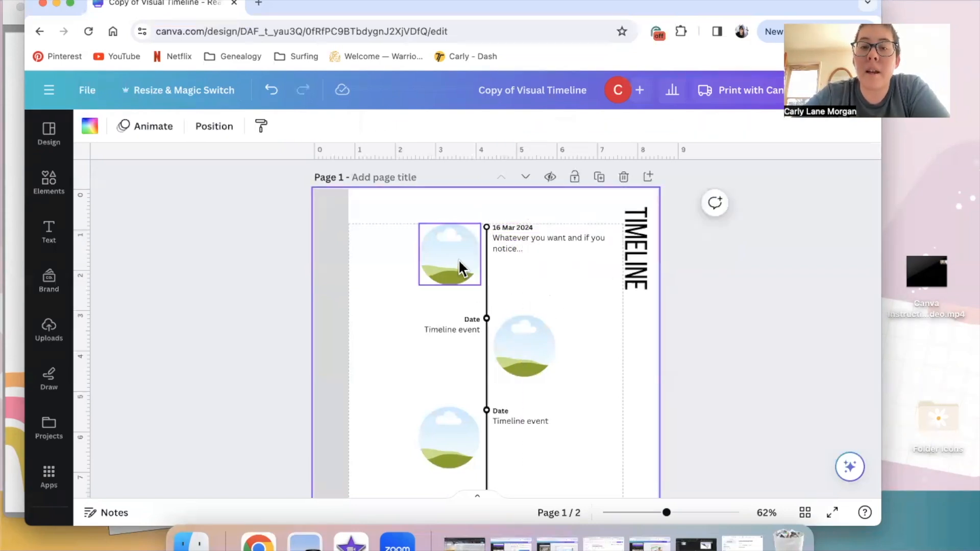
pyautogui.click(449, 254)
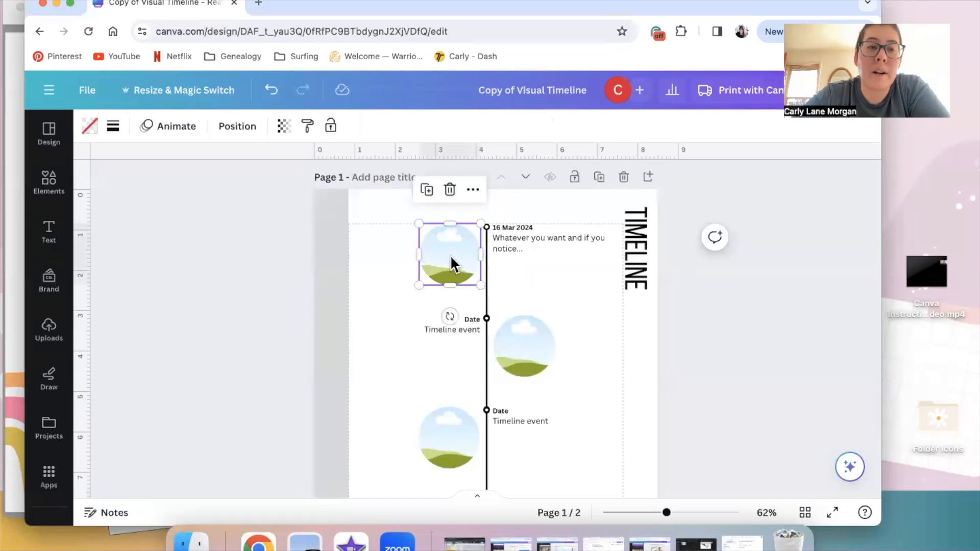
pyautogui.moveTo(49, 327)
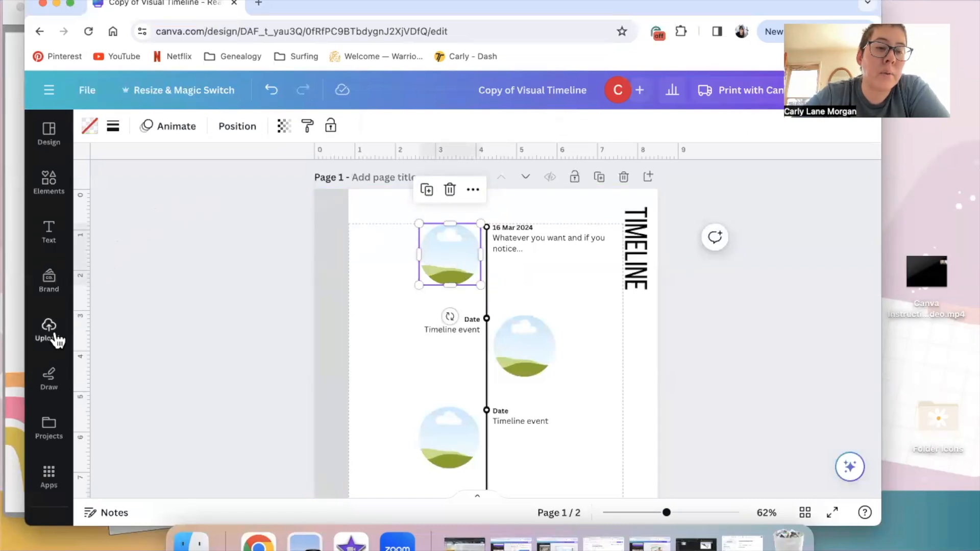
pyautogui.click(48, 327)
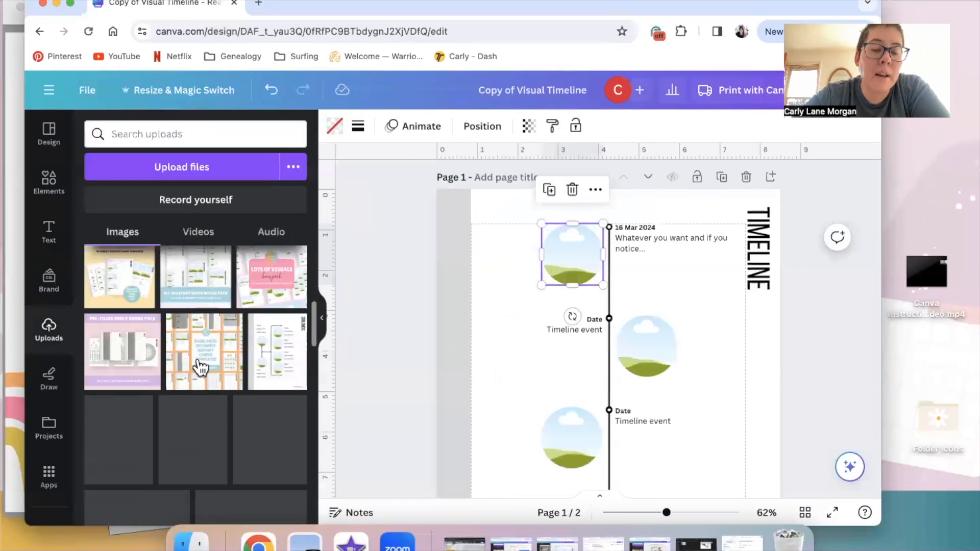
pyautogui.scroll(-3)
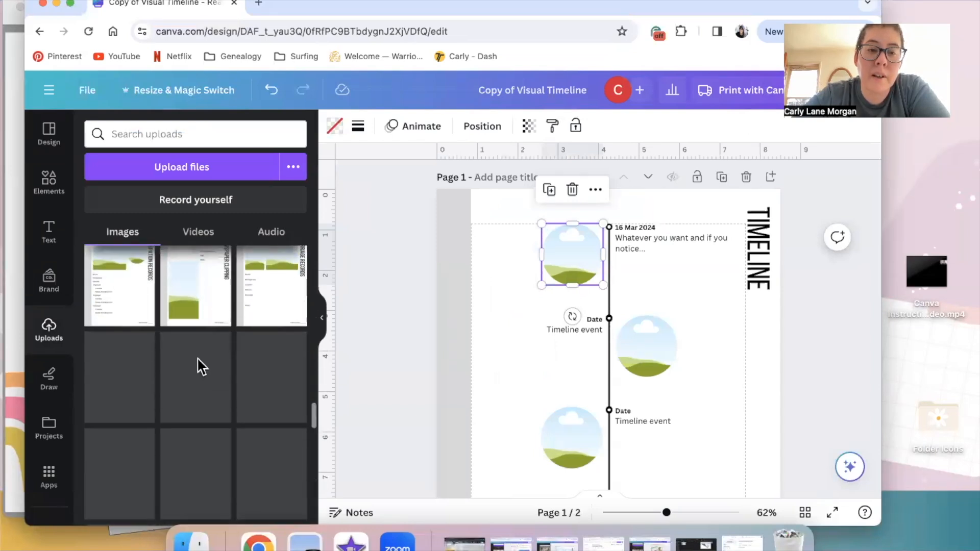
pyautogui.scroll(-3)
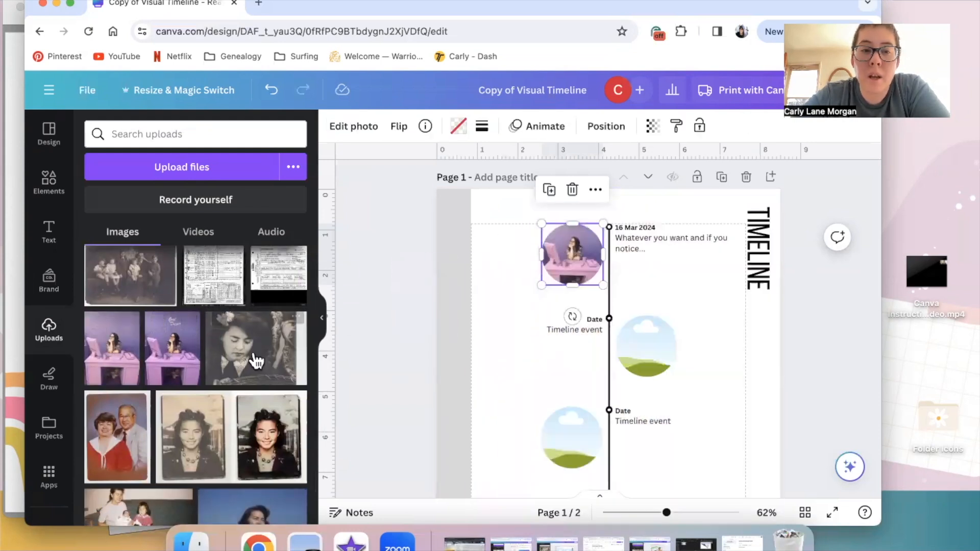
pyautogui.scroll(-3)
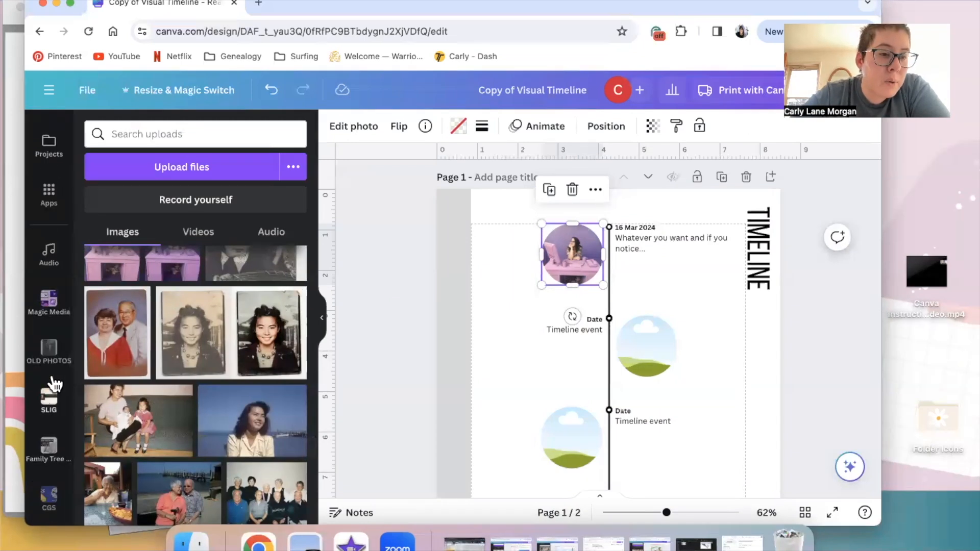
pyautogui.click(48, 351)
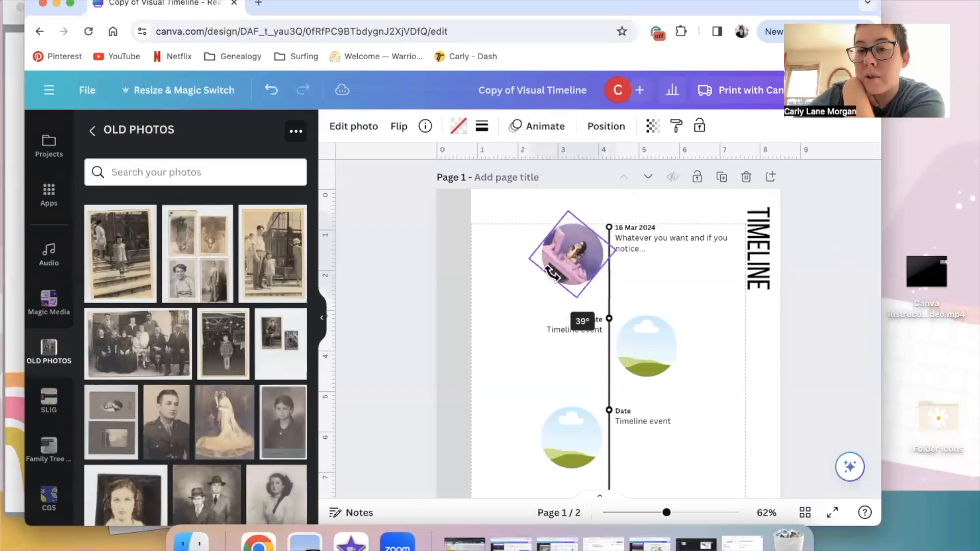
# Step: Place the woman's photo in the top circle, enlarge and reposition it, and finish the crop
pyautogui.moveTo(550, 276); pyautogui.dragTo(583, 304)
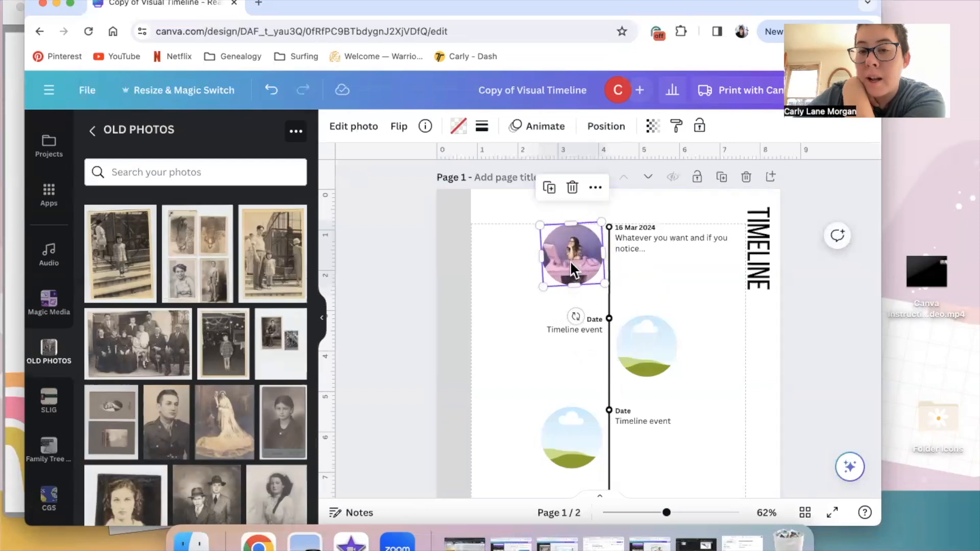
pyautogui.click(353, 126)
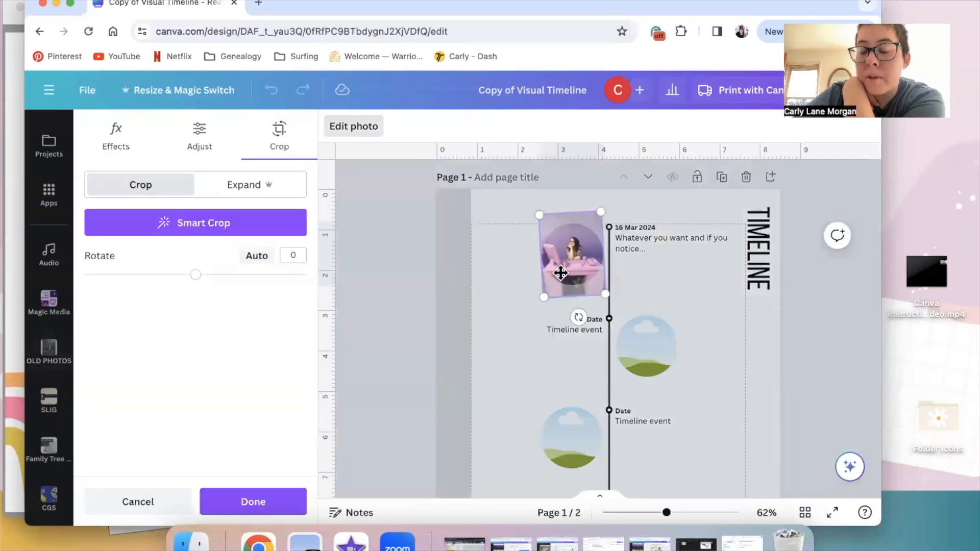
pyautogui.moveTo(539, 297); pyautogui.dragTo(511, 347)
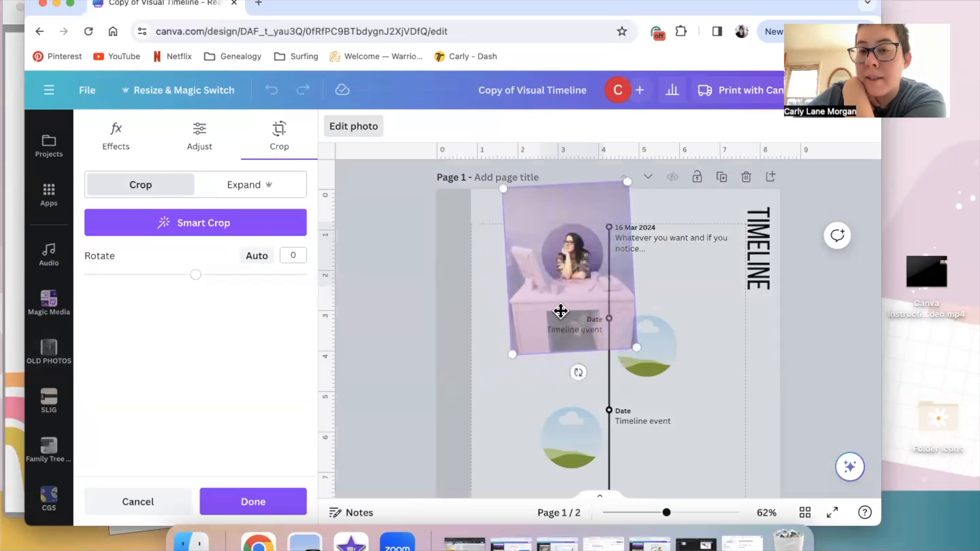
pyautogui.click(253, 501)
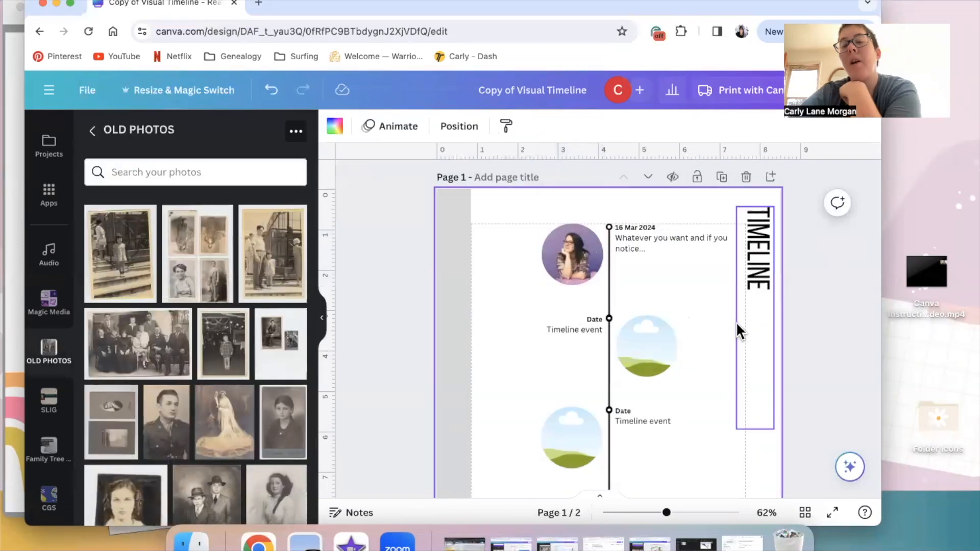
# Step: Centre the soldier's and the woman's portraits in the second and third circles
pyautogui.scroll(-3)
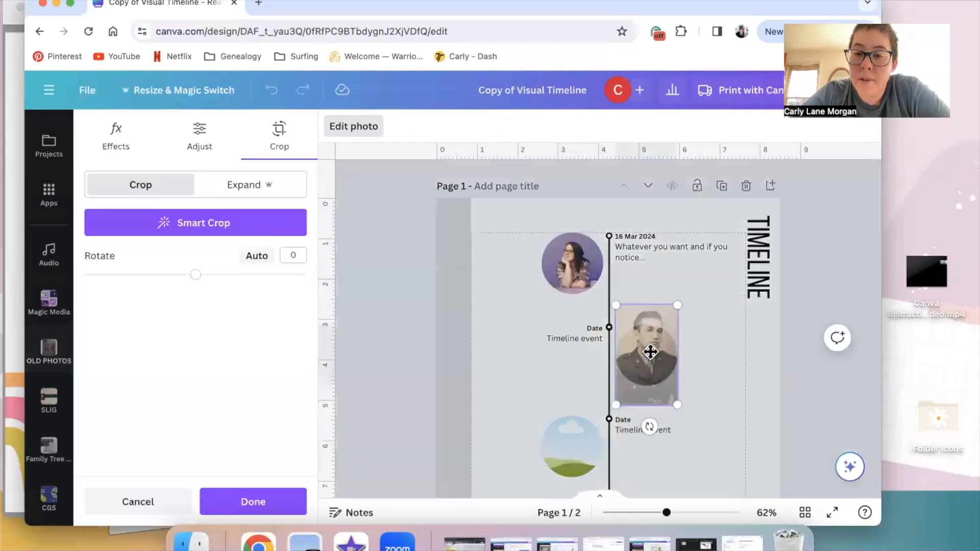
pyautogui.moveTo(650, 352); pyautogui.dragTo(653, 373)
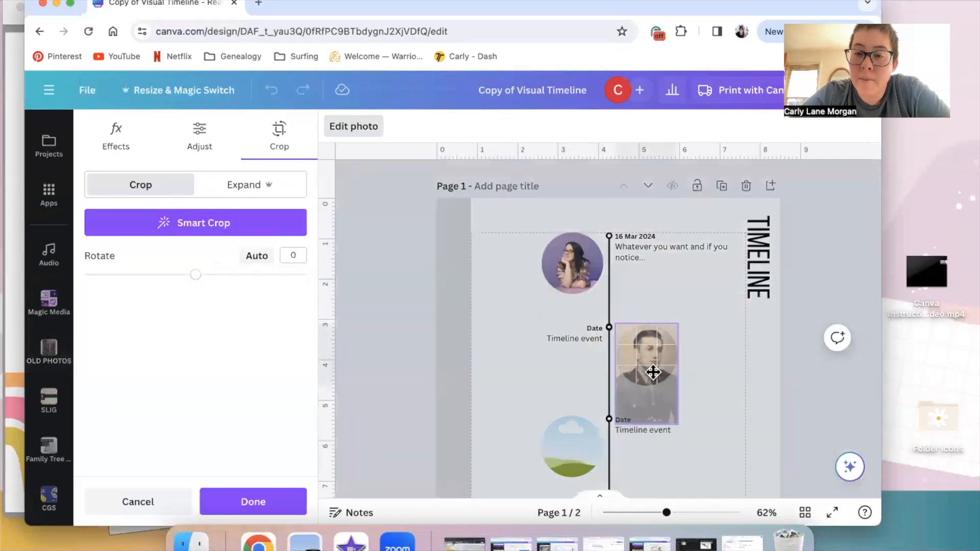
pyautogui.click(252, 501)
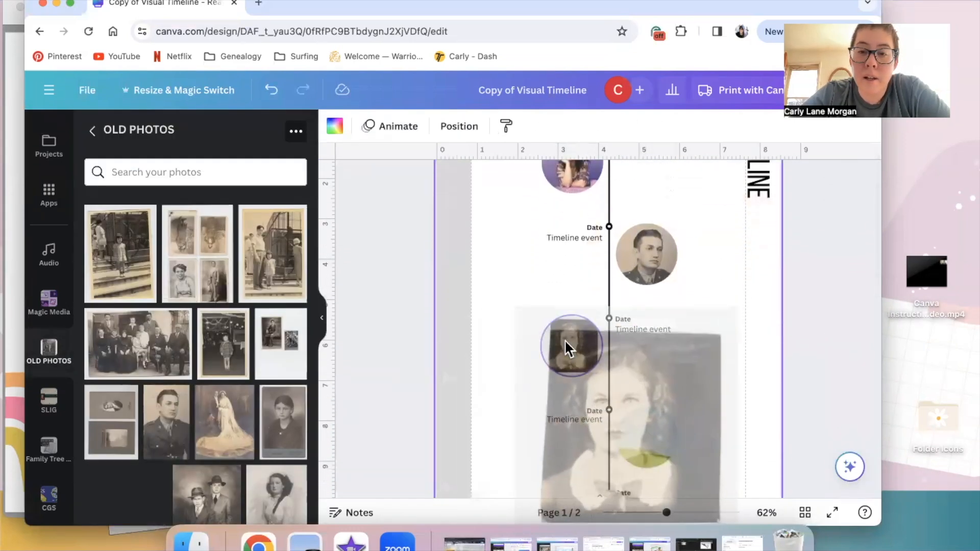
pyautogui.doubleClick(570, 348)
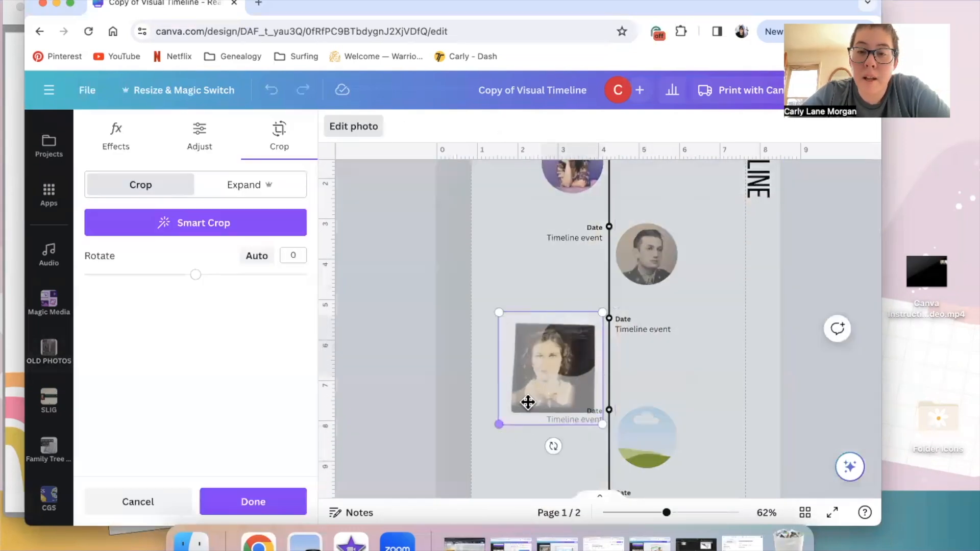
pyautogui.click(253, 501)
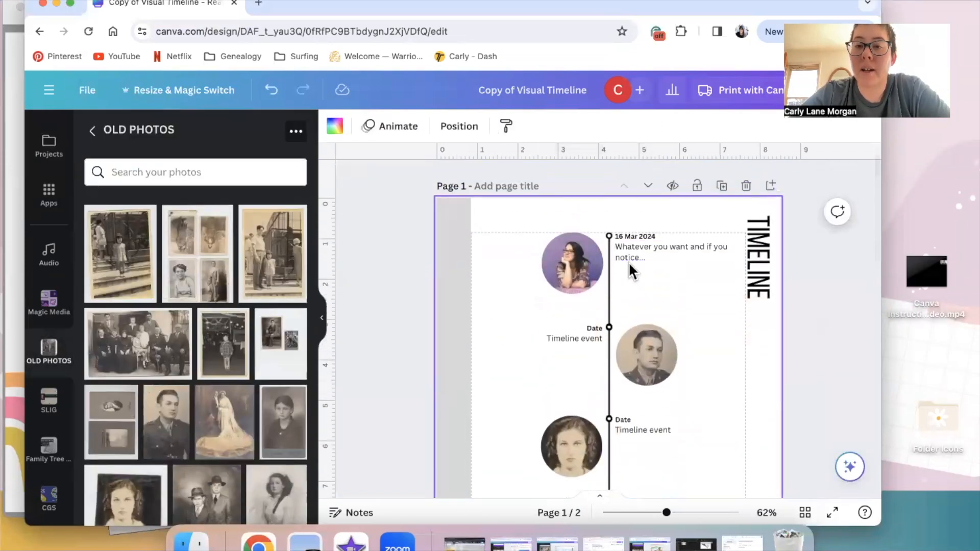
pyautogui.click(634, 236)
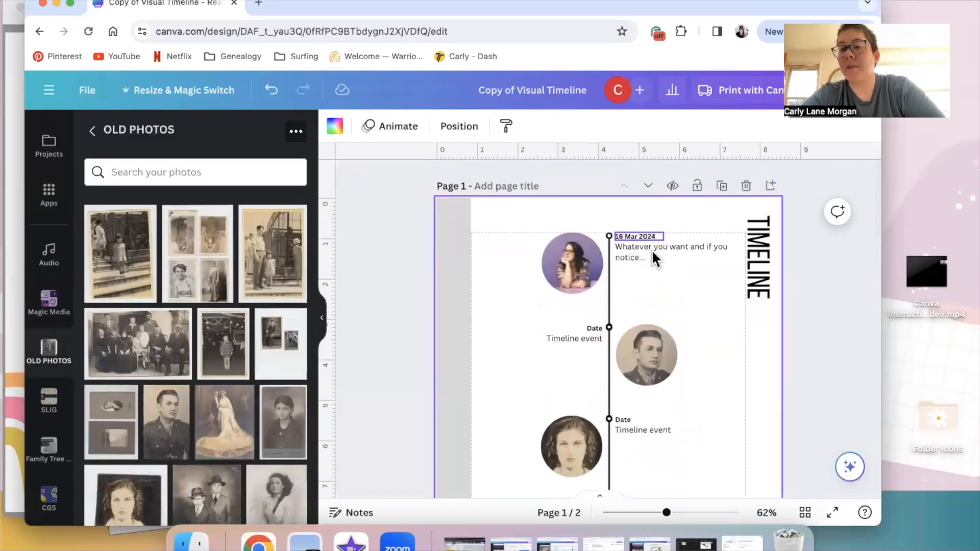
pyautogui.scroll(-3)
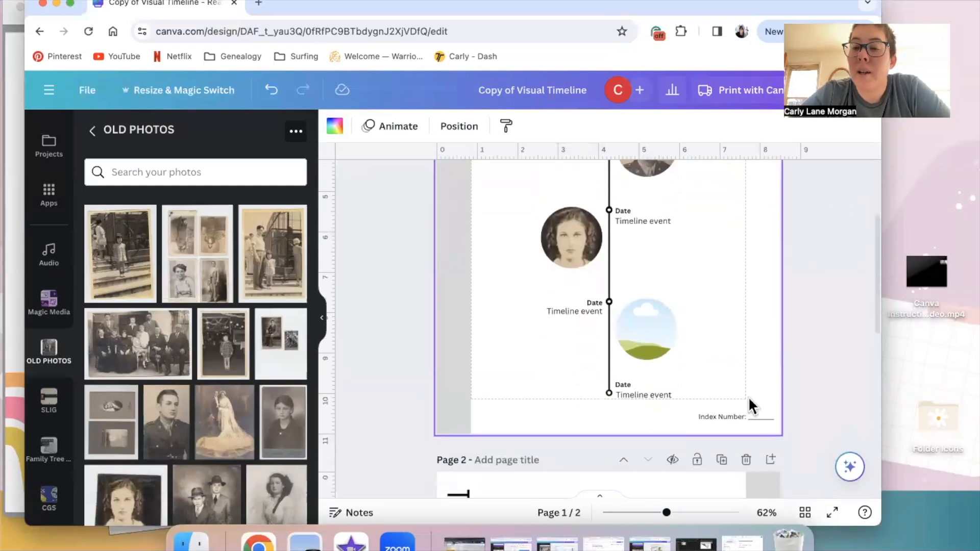
pyautogui.click(734, 416)
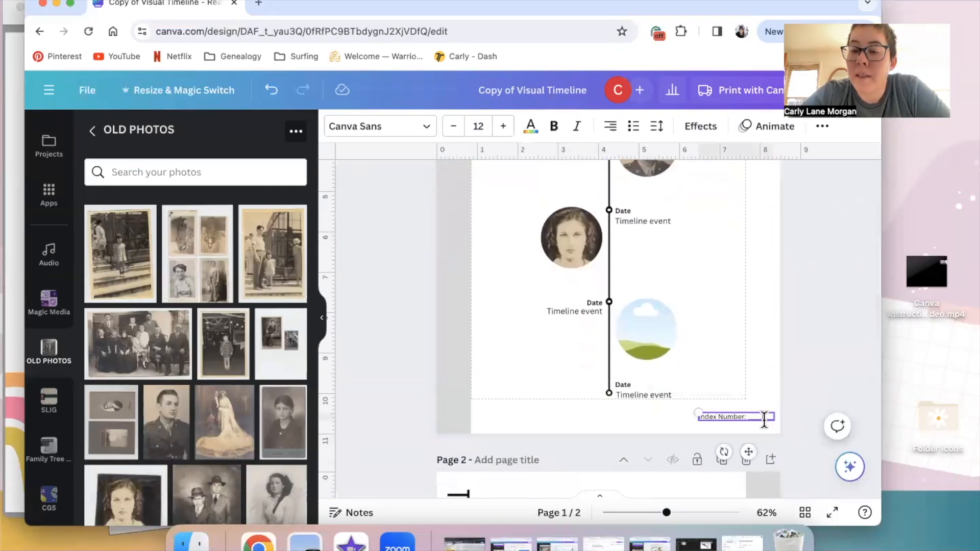
pyautogui.write('11')
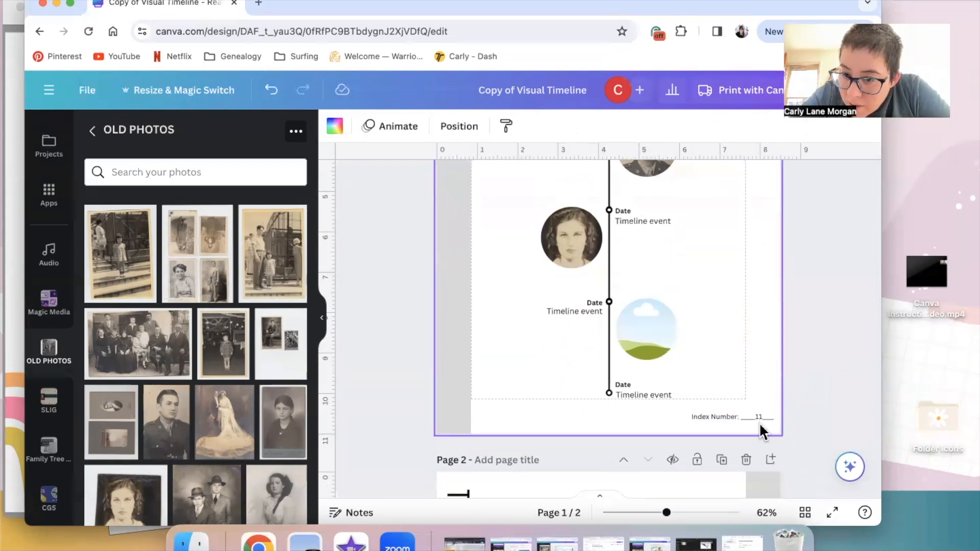
pyautogui.click(731, 417)
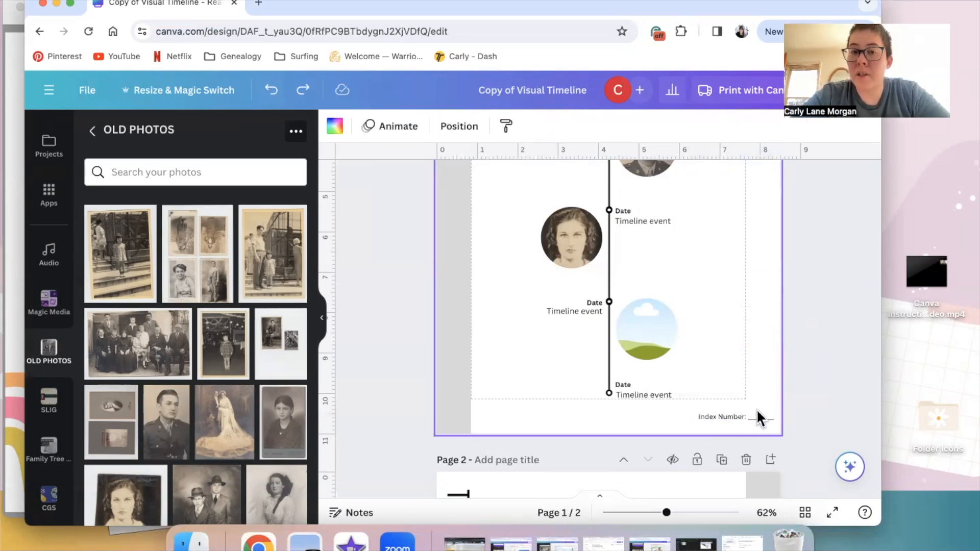
pyautogui.click(642, 221)
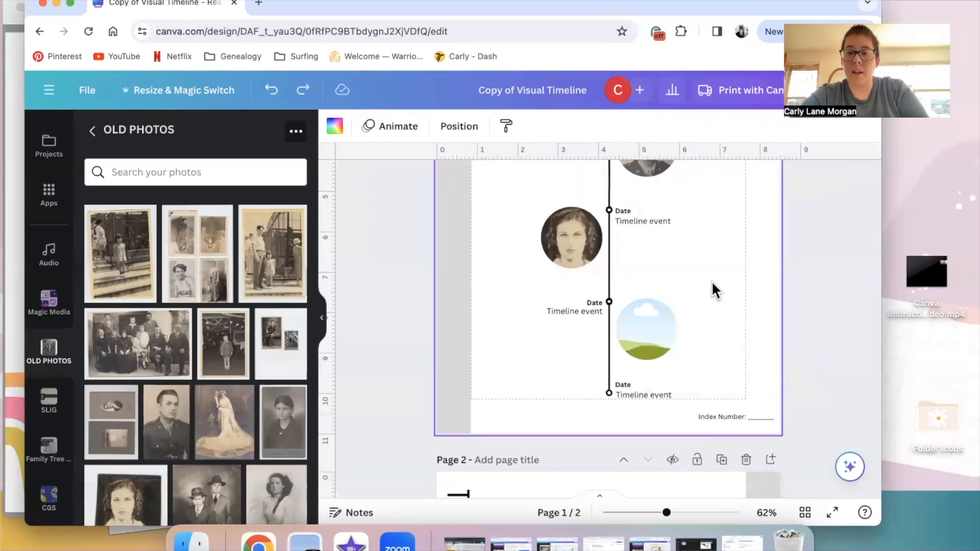
# Step: Create a text box reading 11 and align it on the Index Number line
pyautogui.click(709, 284)
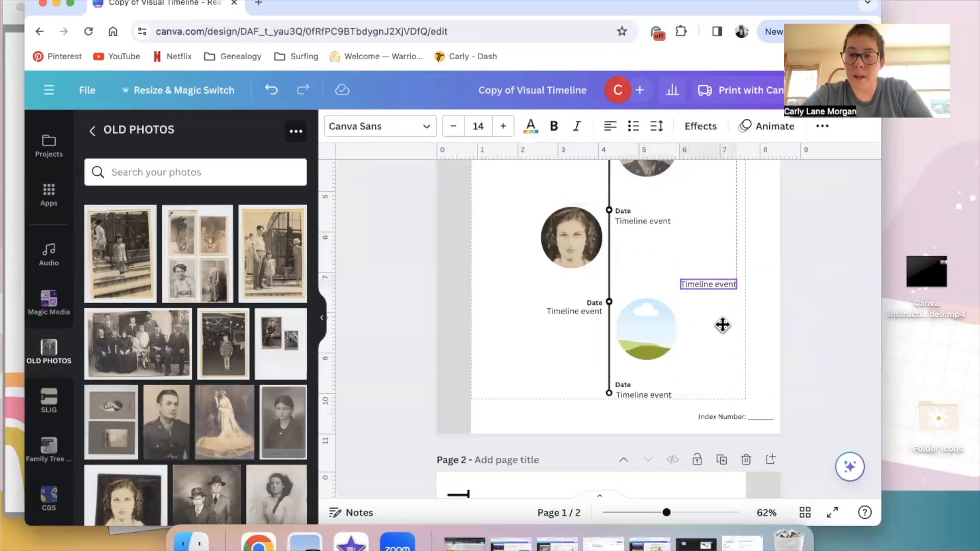
pyautogui.doubleClick(708, 285)
pyautogui.write('11')
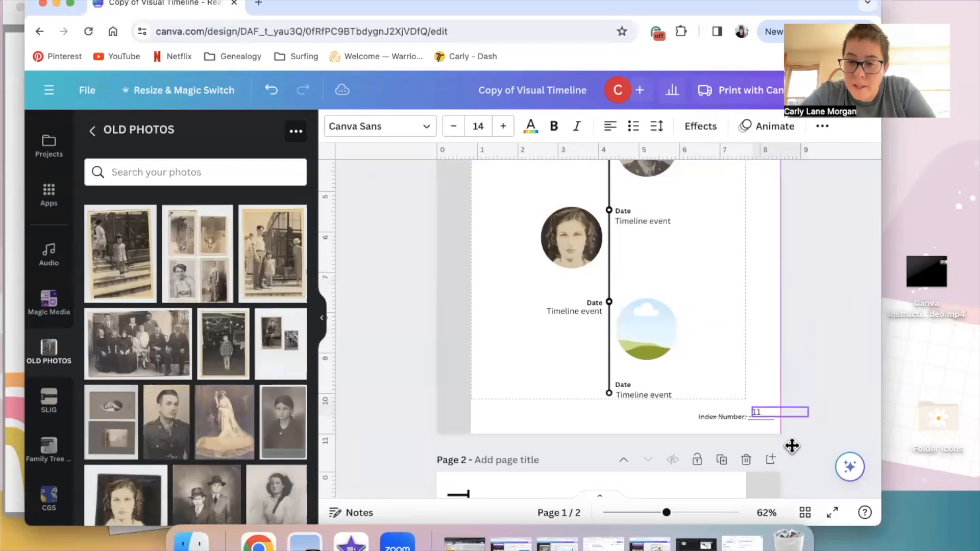
pyautogui.moveTo(780, 412); pyautogui.dragTo(780, 400)
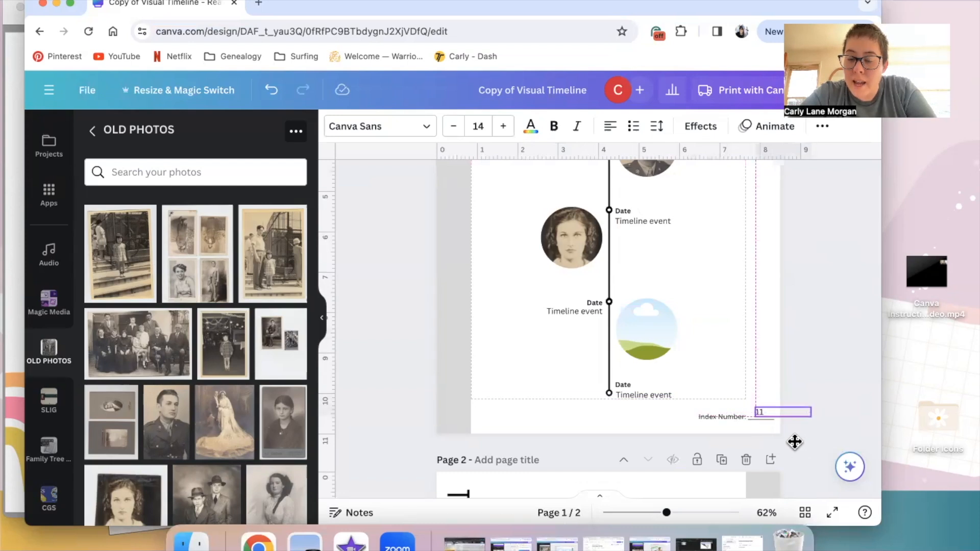
pyautogui.click(785, 412)
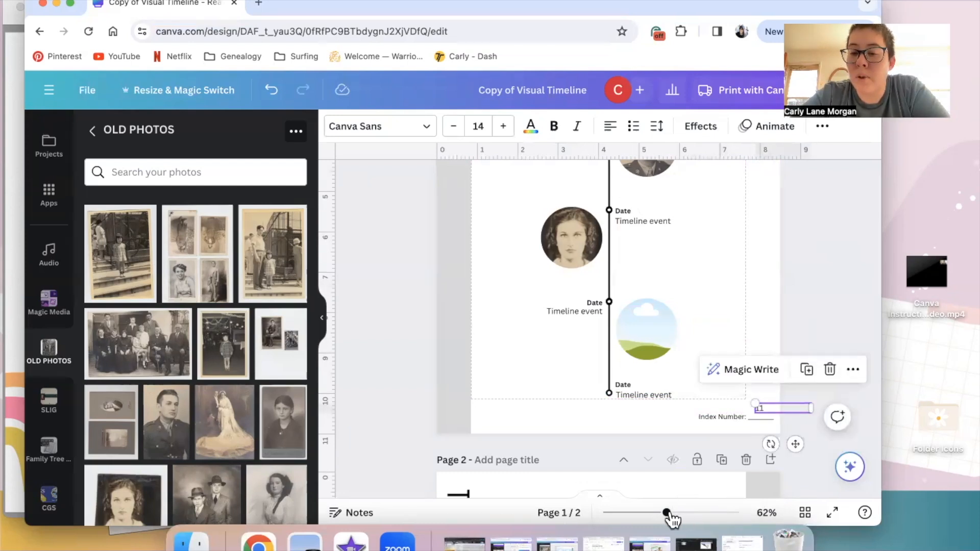
pyautogui.moveTo(666, 512); pyautogui.dragTo(692, 513)
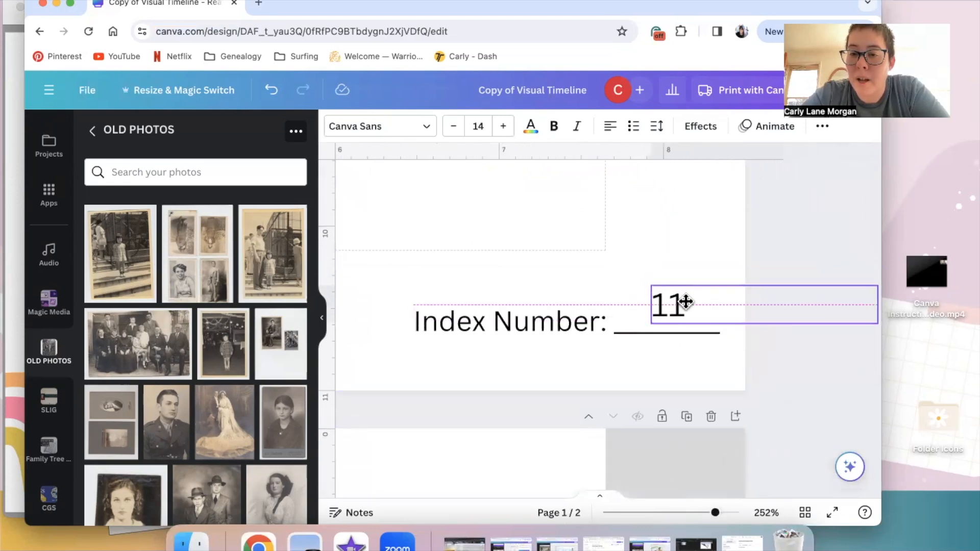
pyautogui.click(669, 305)
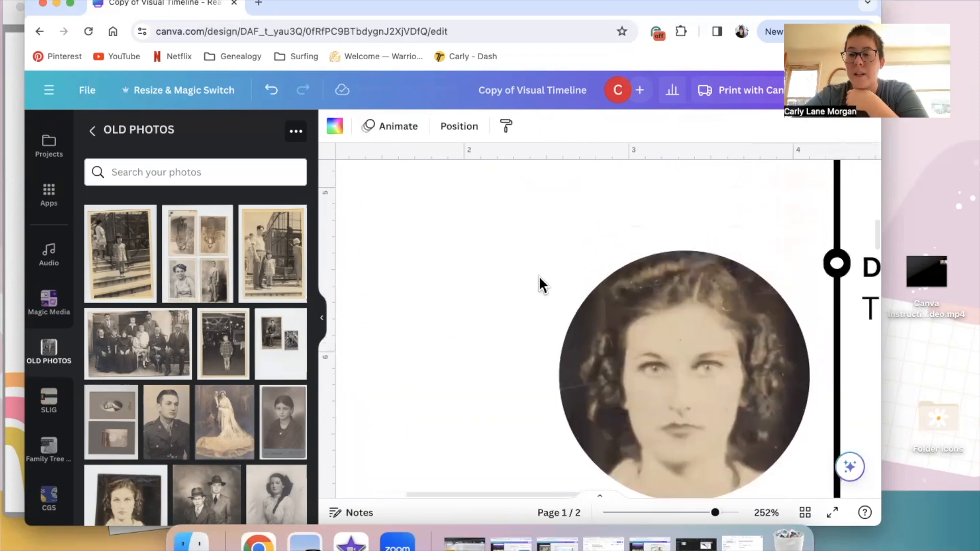
# Step: Undo an accidental move of the third-circle portrait and zoom out to the whole page
pyautogui.click(681, 369)
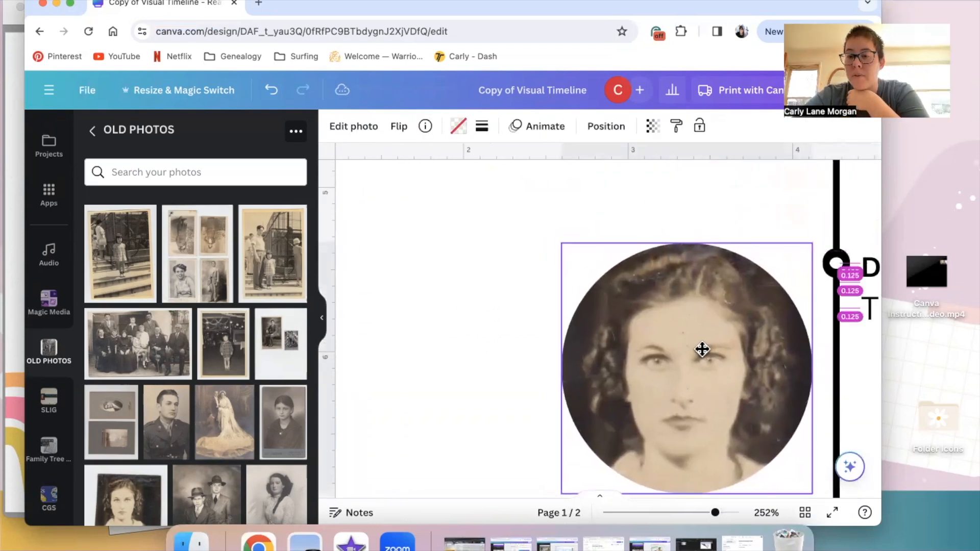
pyautogui.click(271, 90)
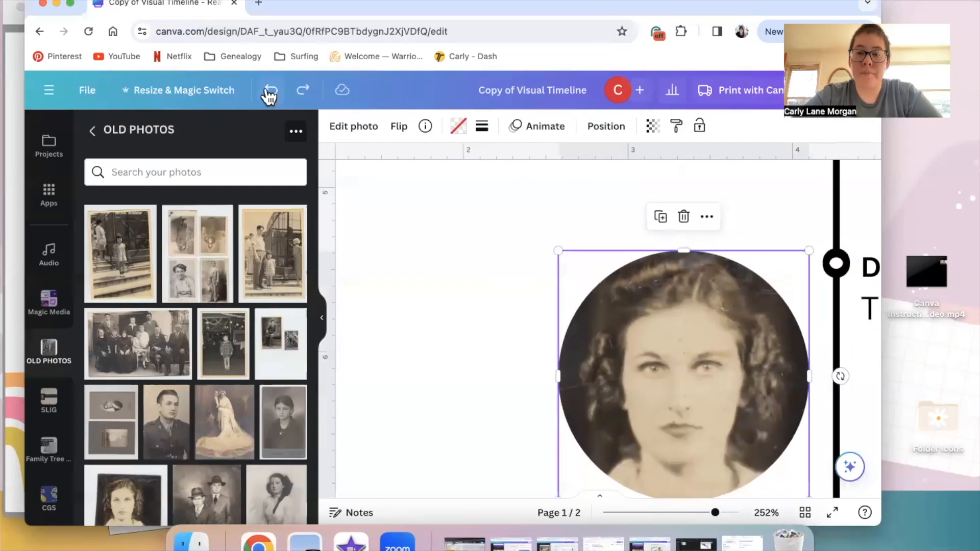
pyautogui.moveTo(714, 513); pyautogui.dragTo(692, 513)
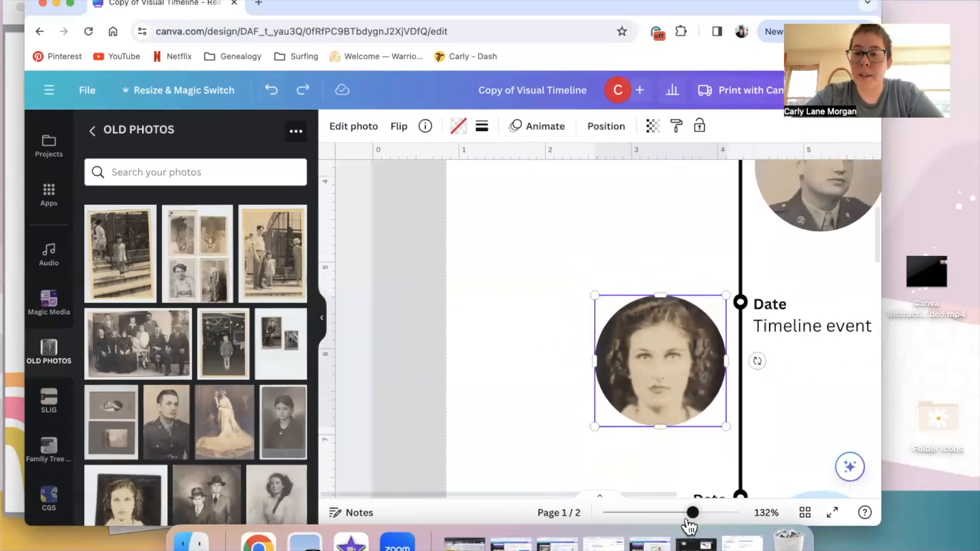
pyautogui.moveTo(692, 512); pyautogui.dragTo(653, 512)
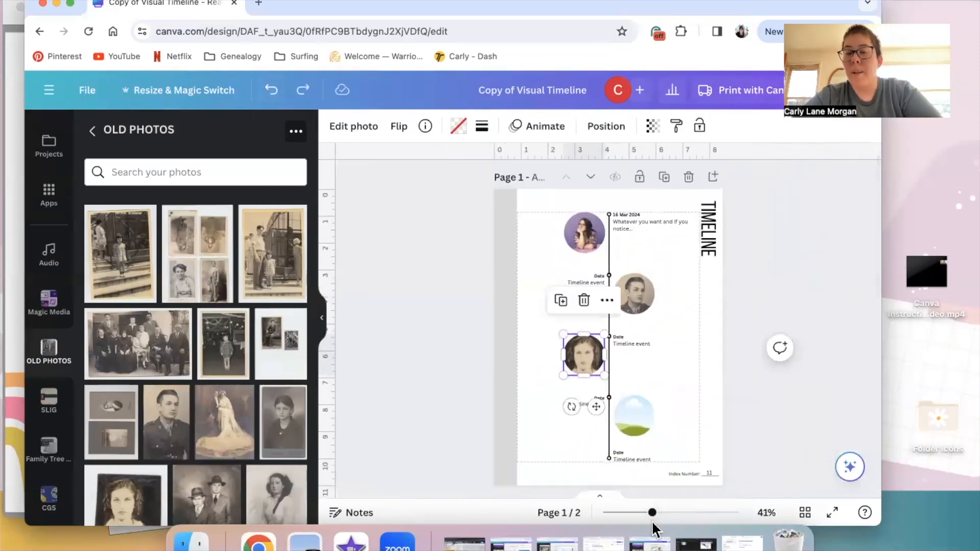
# Step: Make the event description text blue and apply the change to every page
pyautogui.click(456, 381)
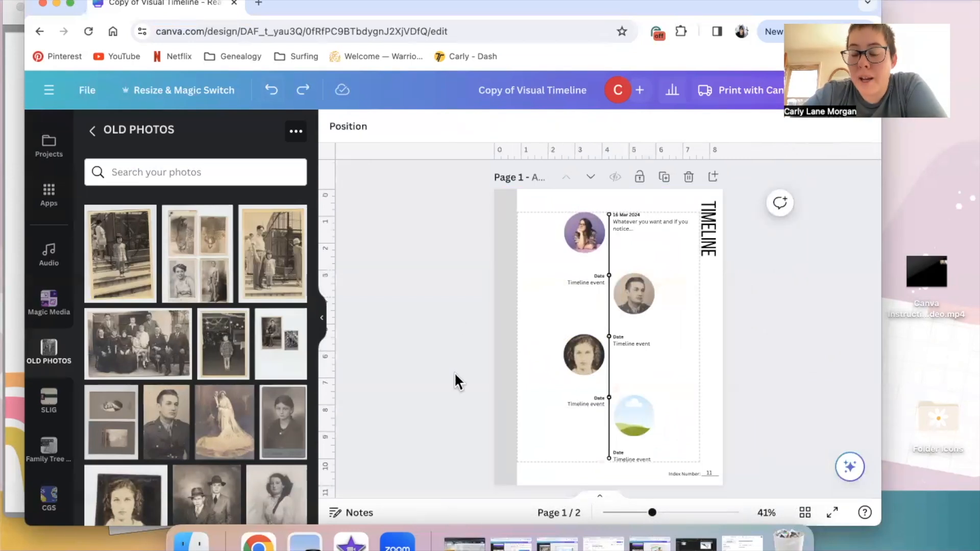
pyautogui.moveTo(762, 297)
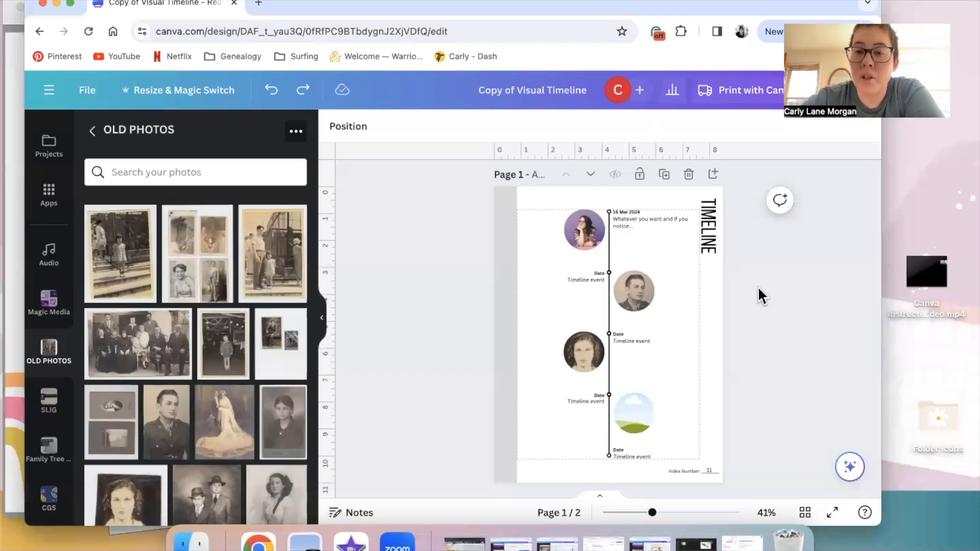
pyautogui.click(651, 223)
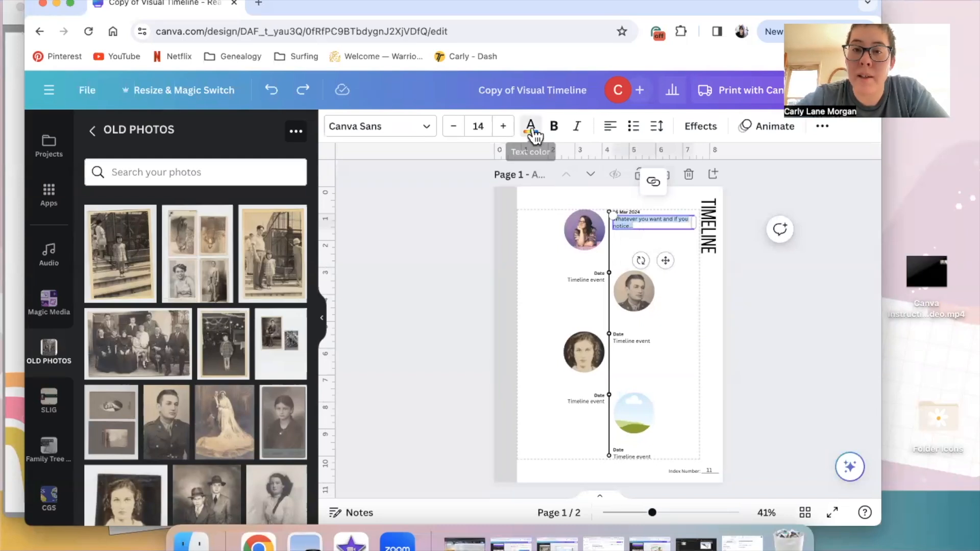
pyautogui.click(530, 125)
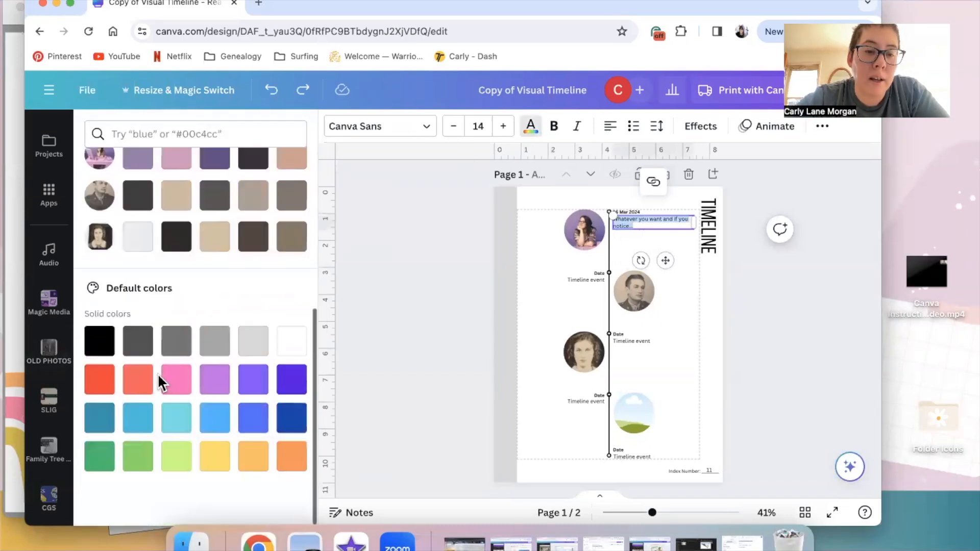
pyautogui.click(252, 417)
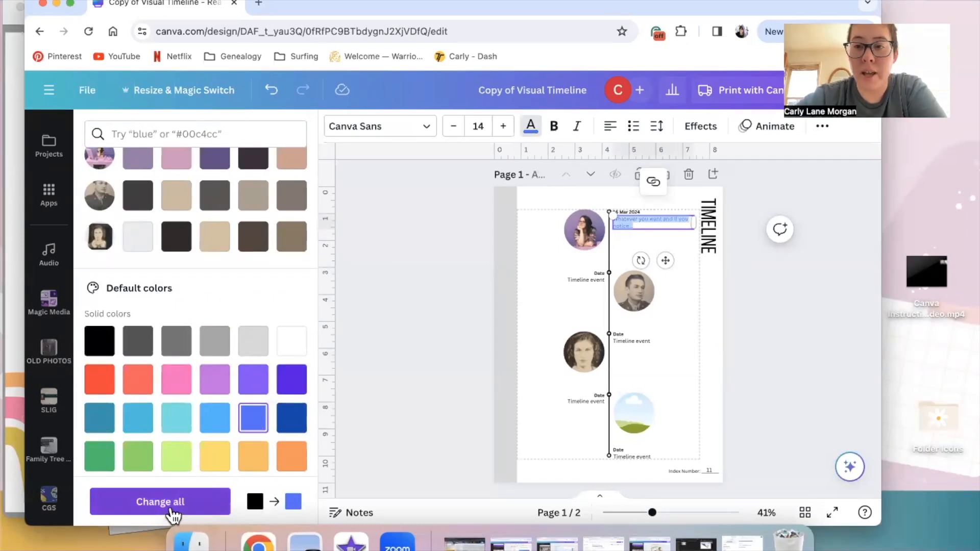
pyautogui.click(161, 501)
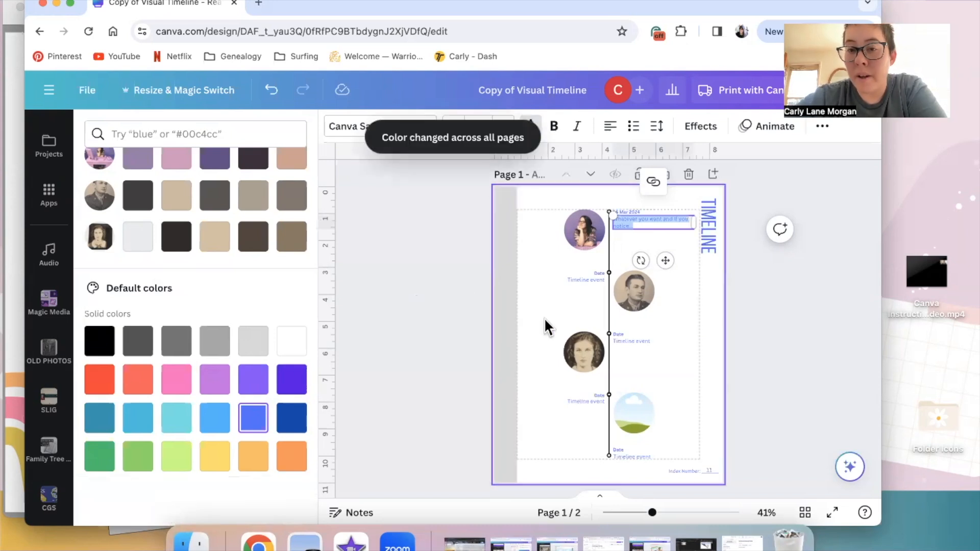
pyautogui.click(48, 352)
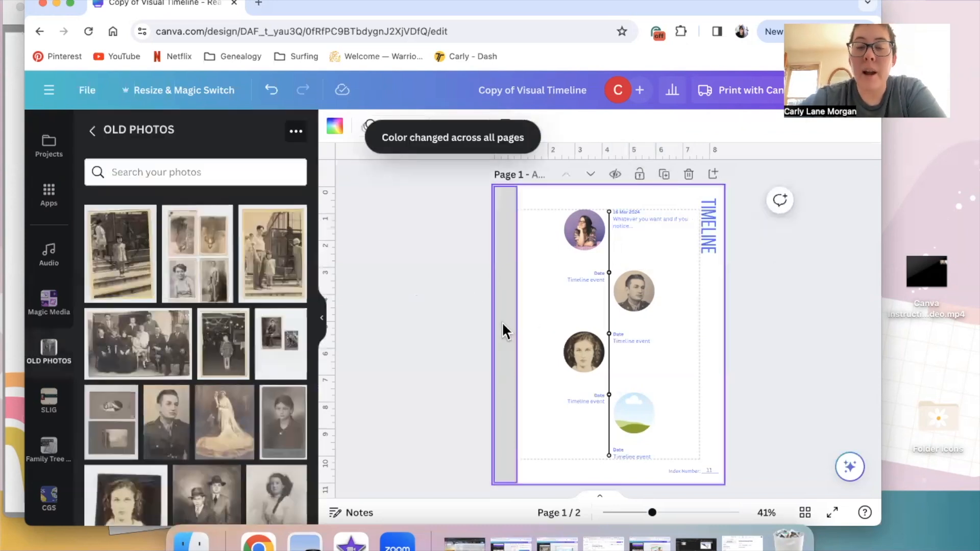
# Step: Fill the grey left-edge strip with light blue #a2d8e1
pyautogui.click(504, 331)
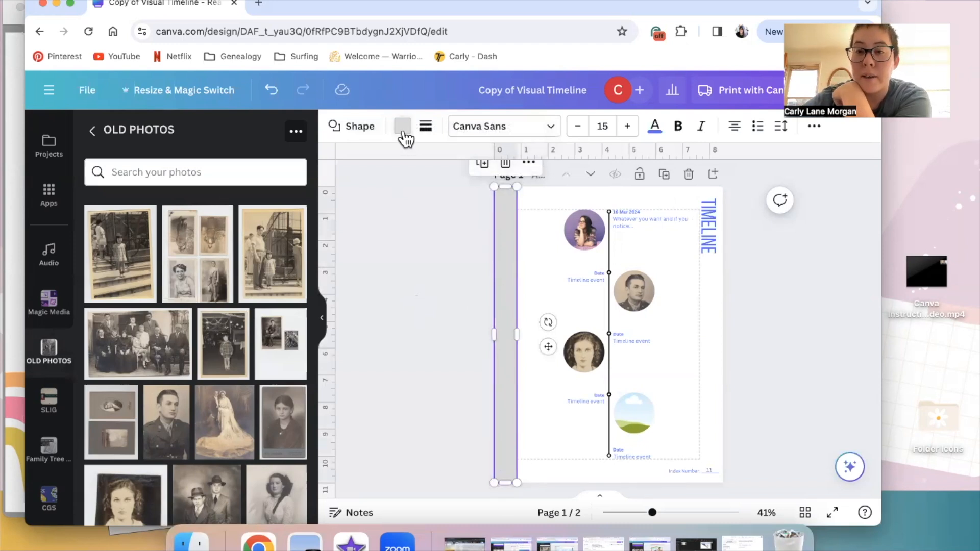
pyautogui.click(402, 125)
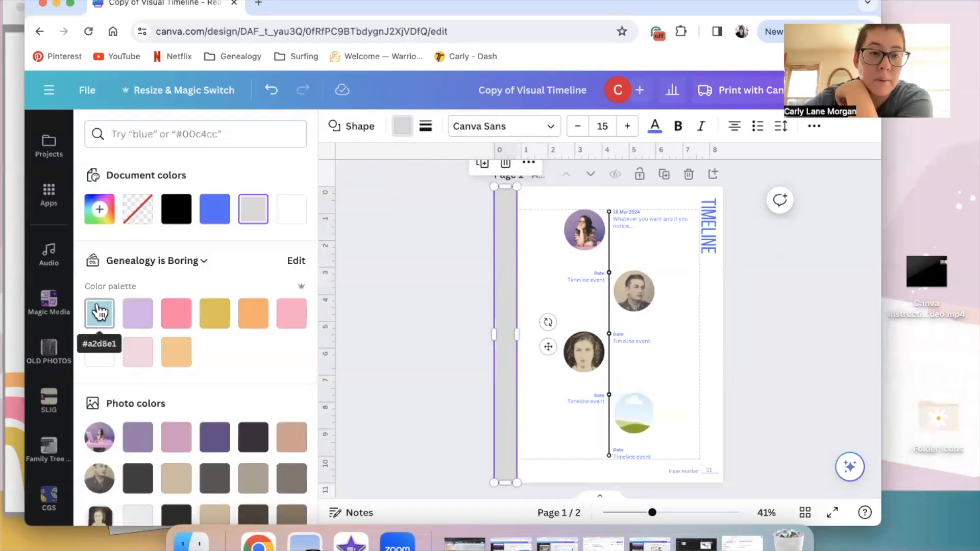
pyautogui.click(99, 314)
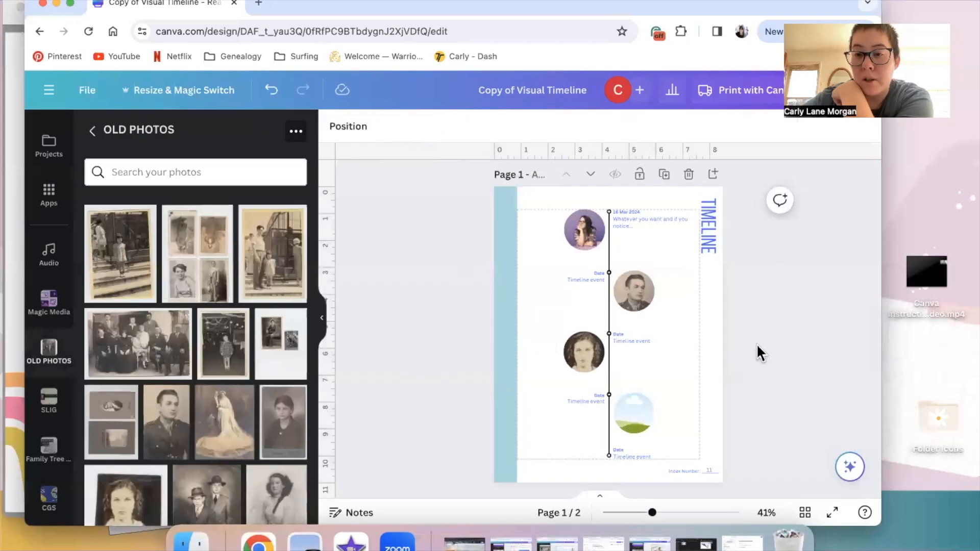
pyautogui.moveTo(722, 342)
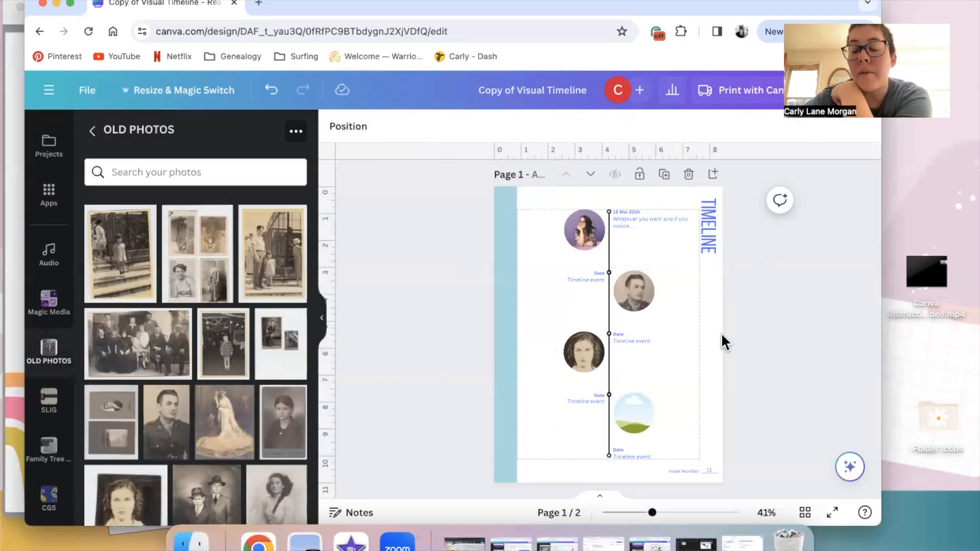
pyautogui.click(504, 319)
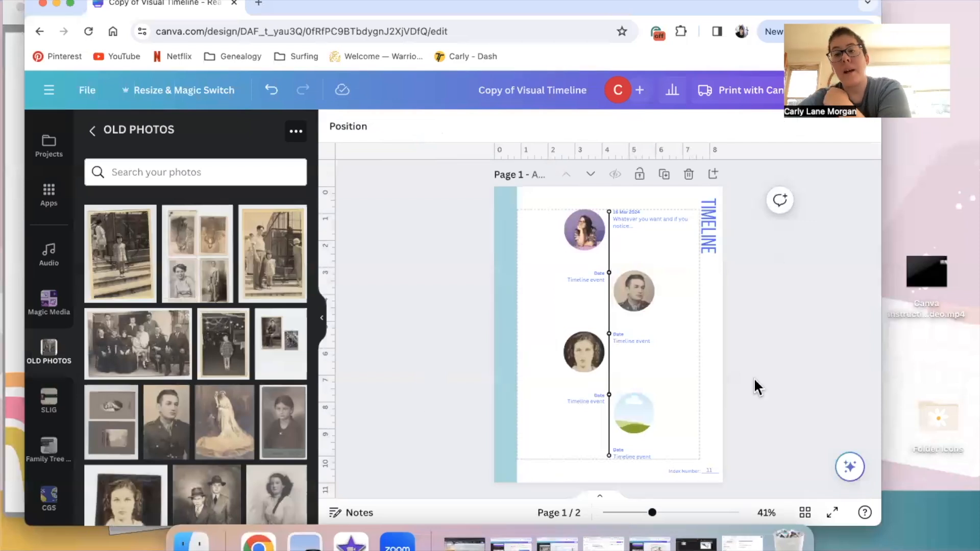
pyautogui.moveTo(783, 228)
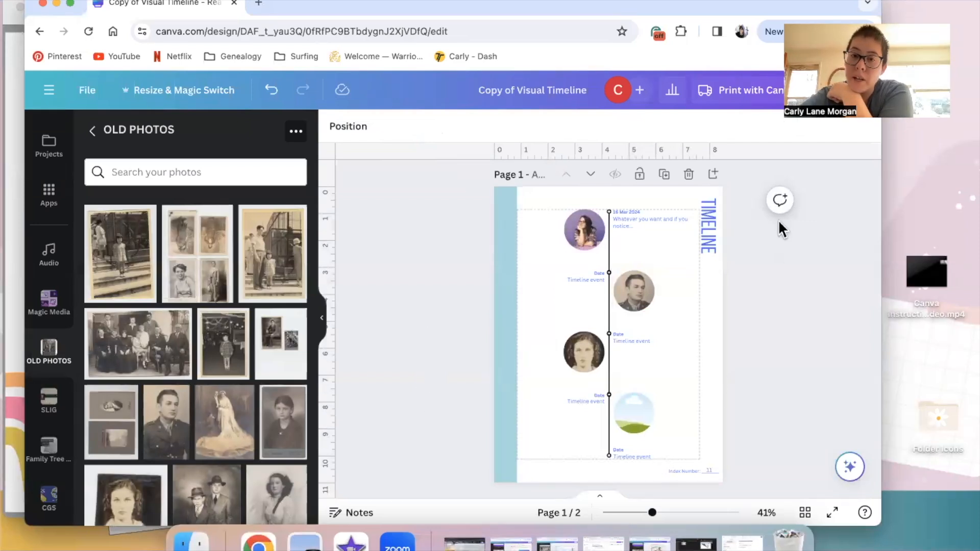
pyautogui.moveTo(763, 347)
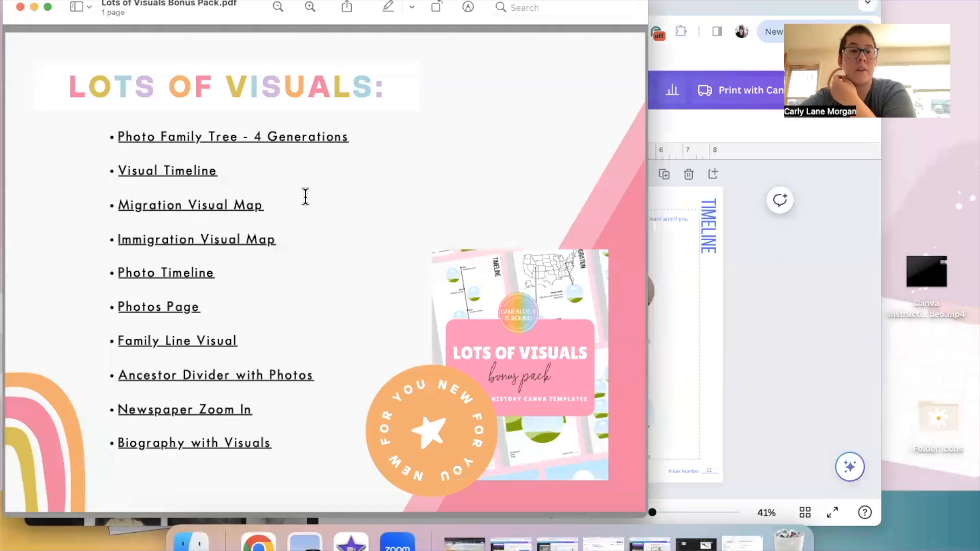
pyautogui.moveTo(194, 178)
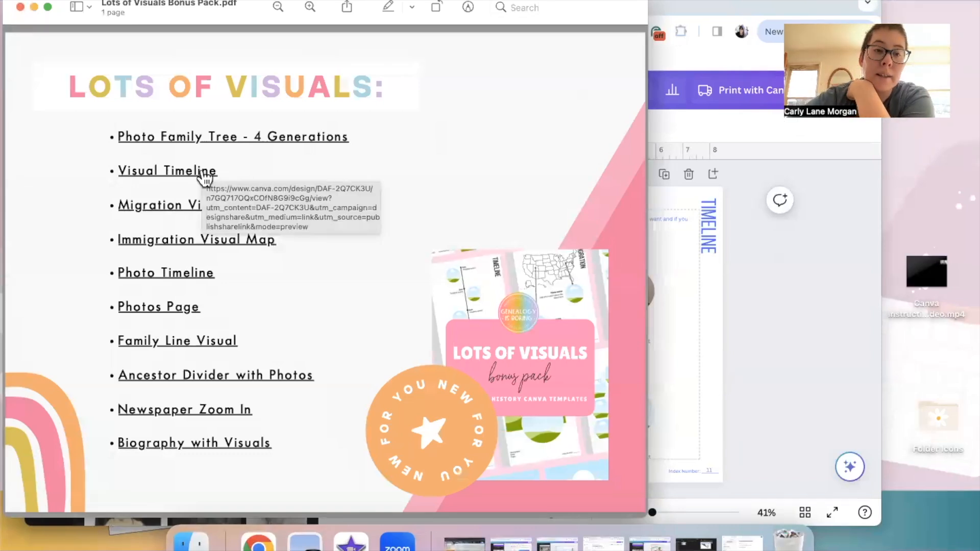
# Step: Follow the Visual Timeline hyperlink in the Lots of Visuals bonus pack PDF
pyautogui.click(167, 171)
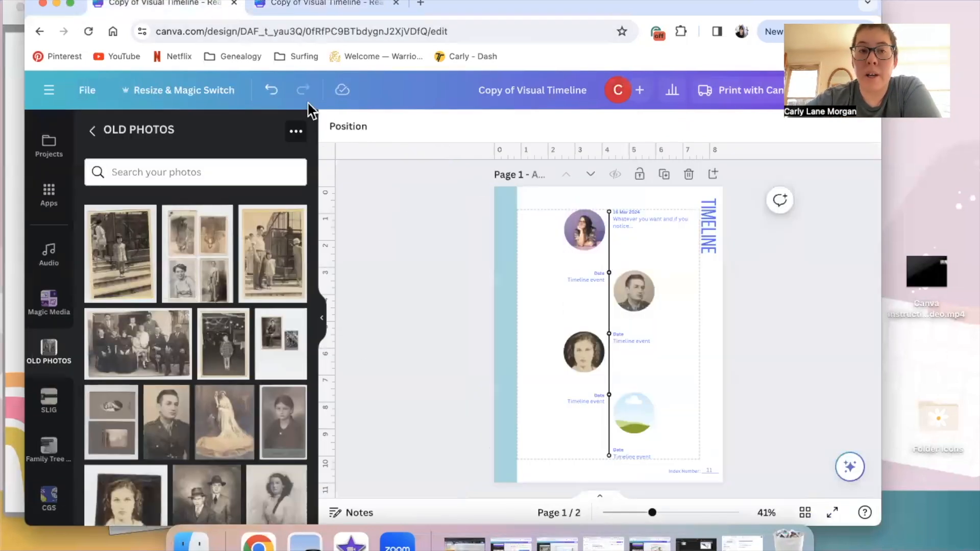
pyautogui.moveTo(272, 90)
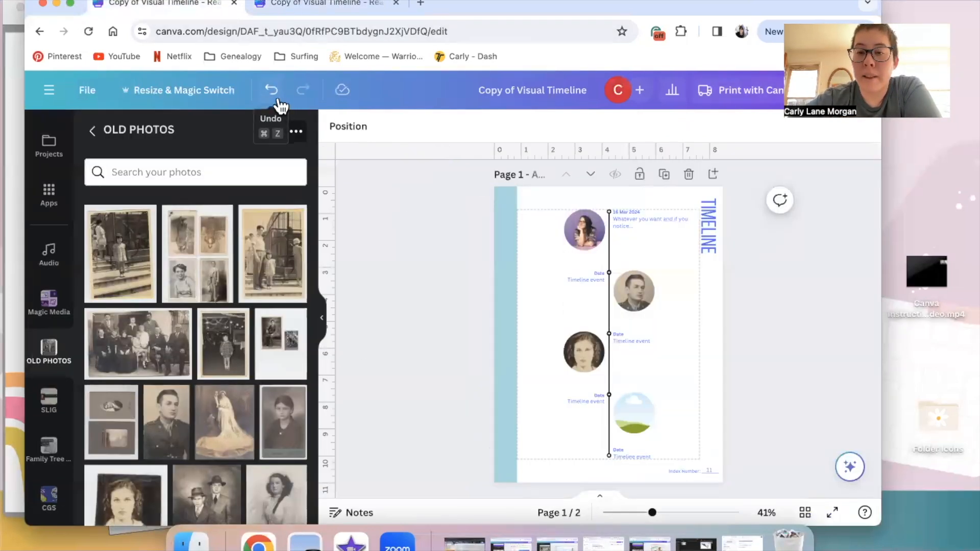
pyautogui.scroll(-3)
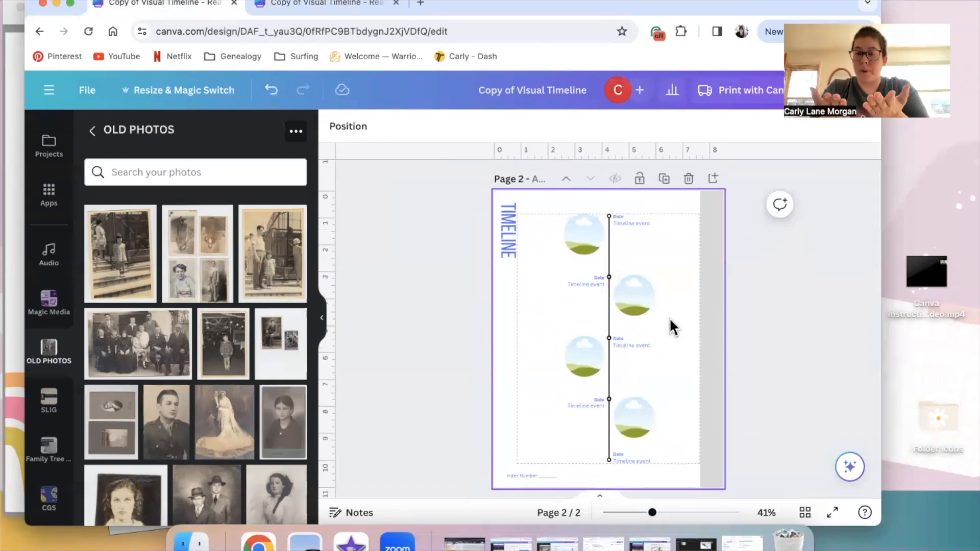
pyautogui.click(508, 259)
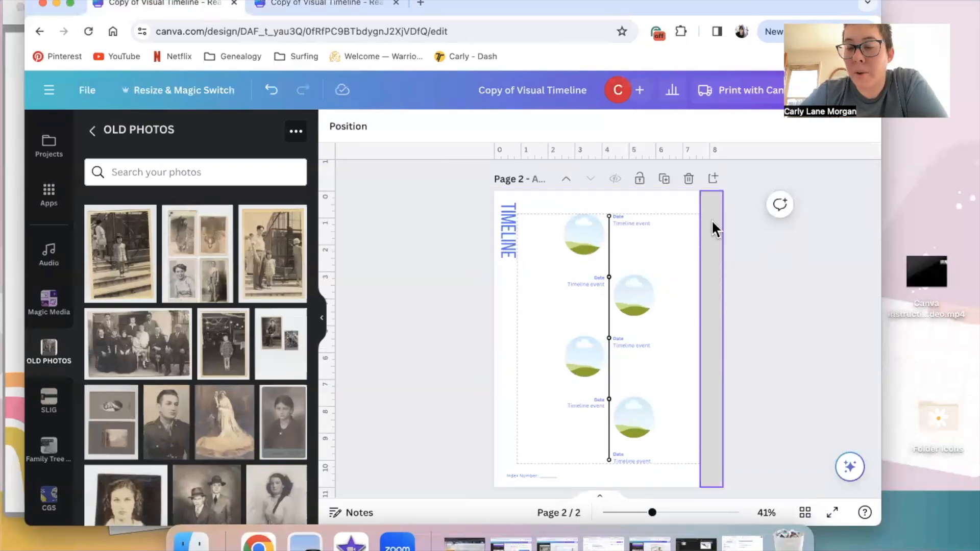
pyautogui.moveTo(709, 354)
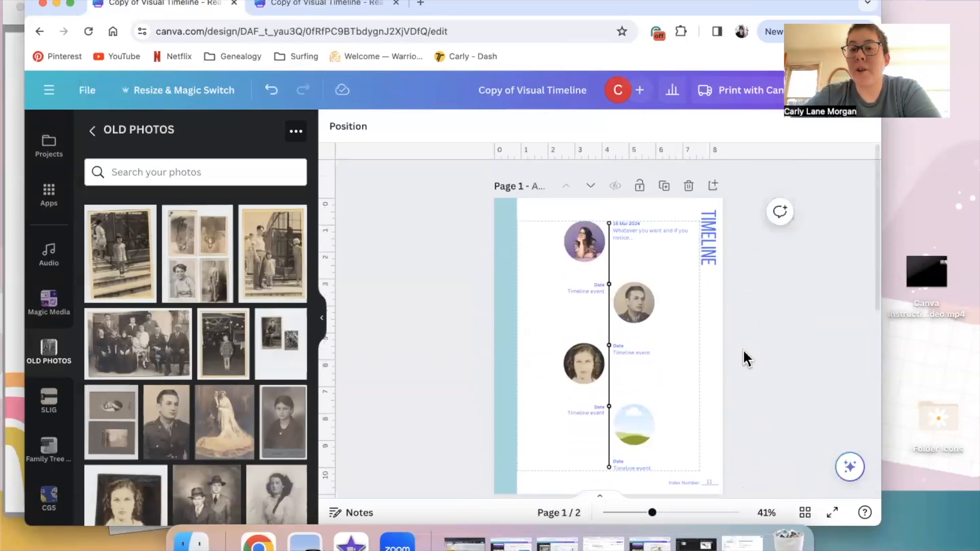
pyautogui.scroll(-3)
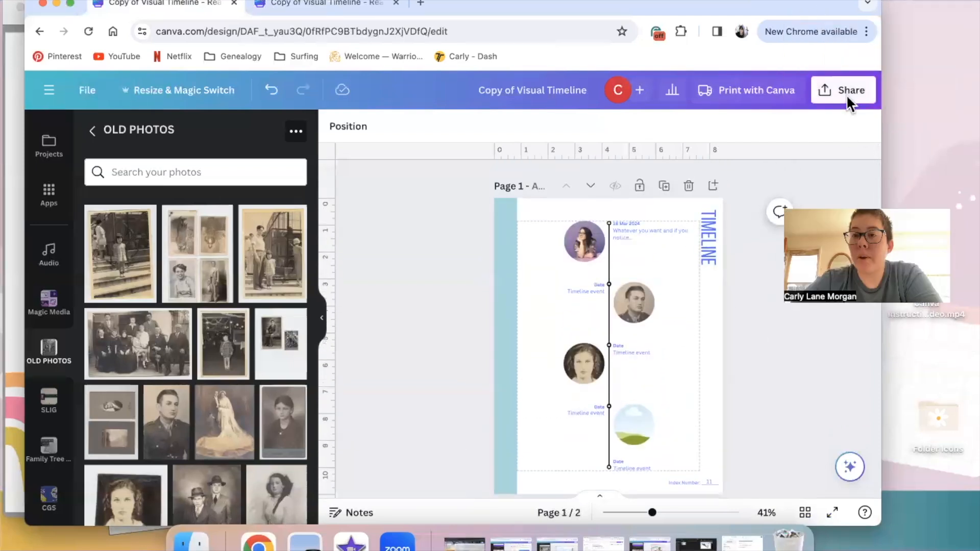
# Step: Open Share > Download, limit export to Page 1 and browse the file types
pyautogui.click(843, 90)
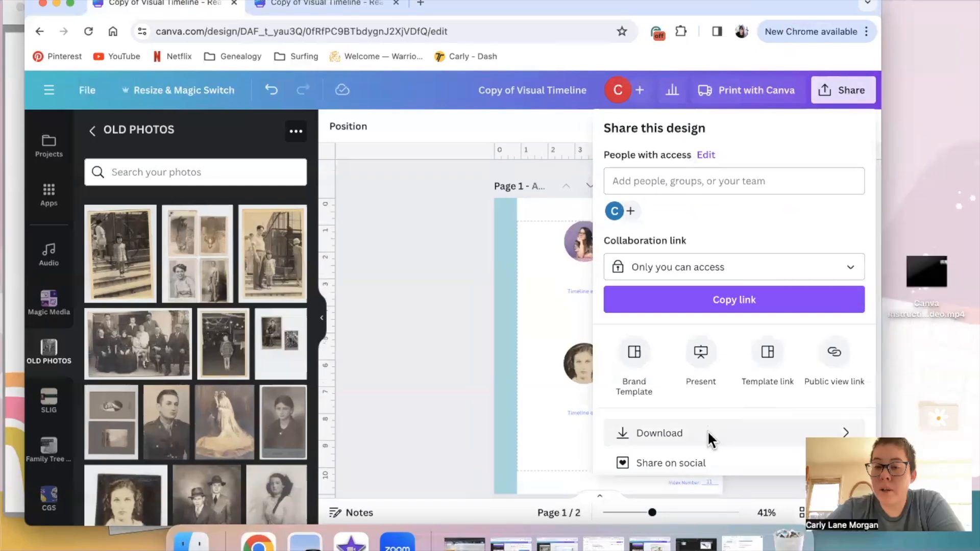
pyautogui.click(660, 433)
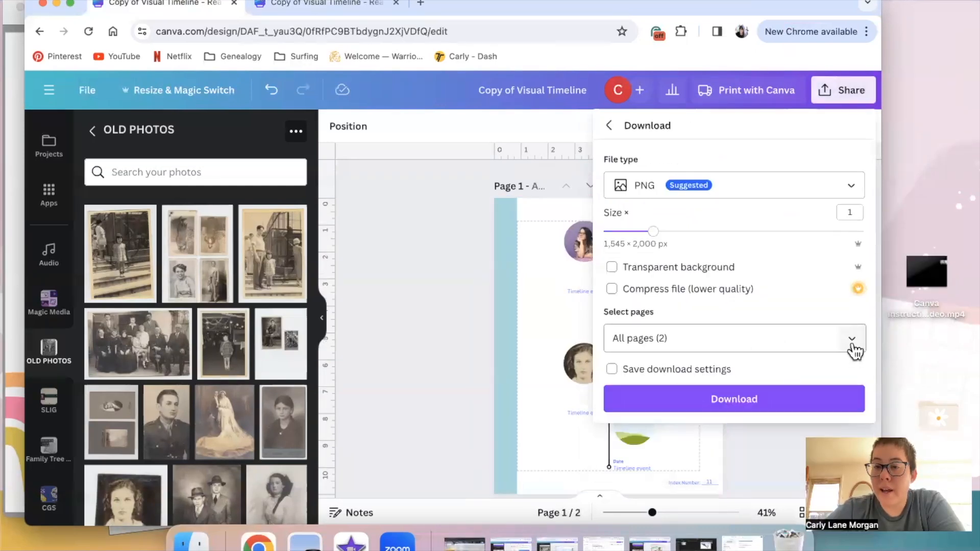
pyautogui.click(734, 338)
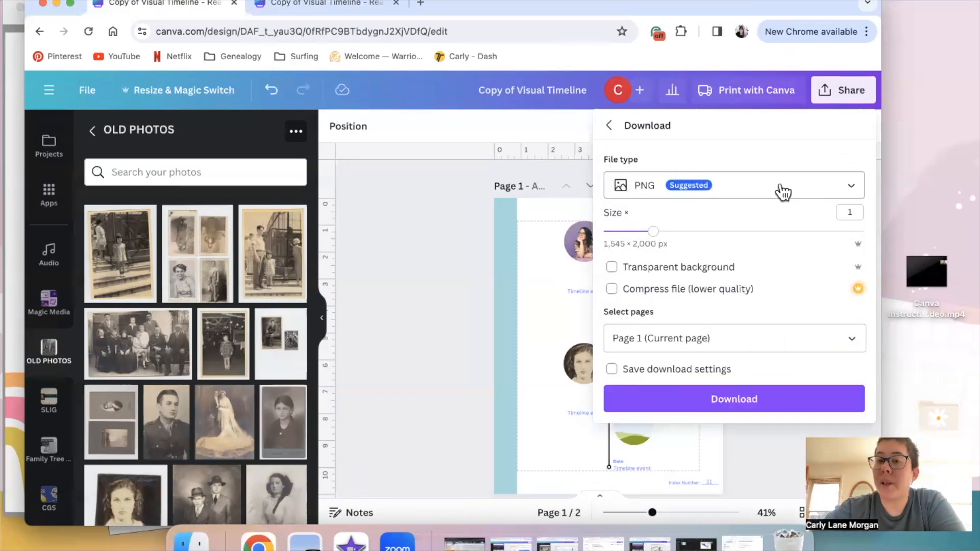
pyautogui.click(733, 184)
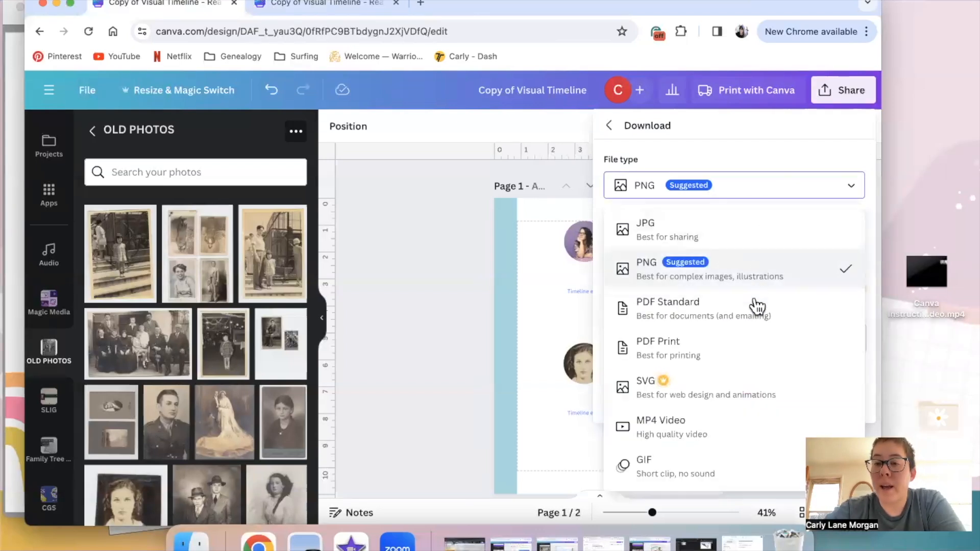
pyautogui.click(668, 308)
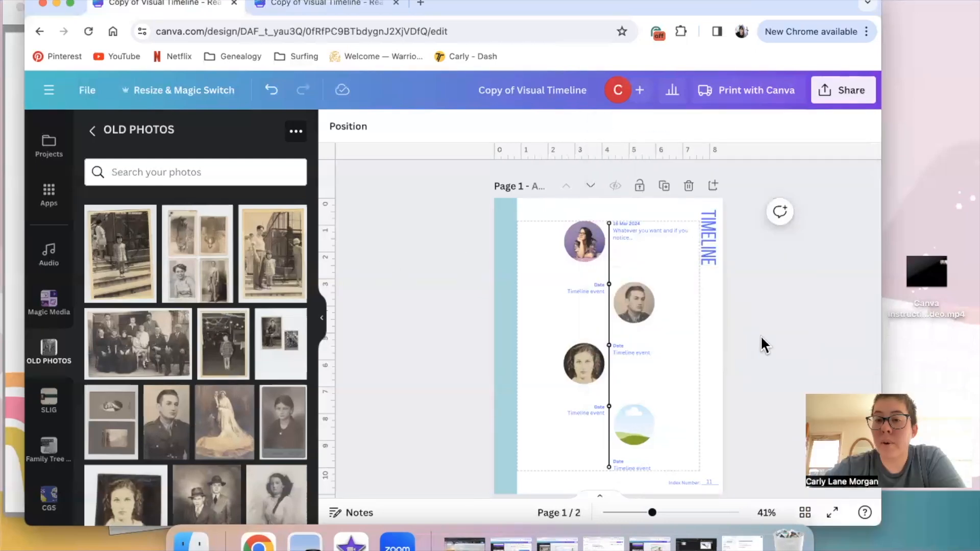
# Step: Delete the second timeline page, leaving only the first page in the design
pyautogui.scroll(-3)
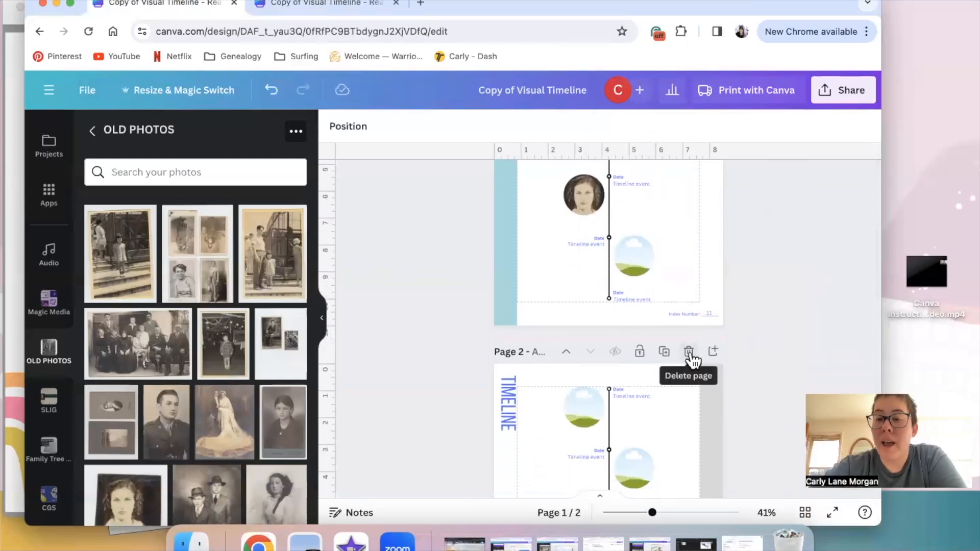
pyautogui.click(689, 352)
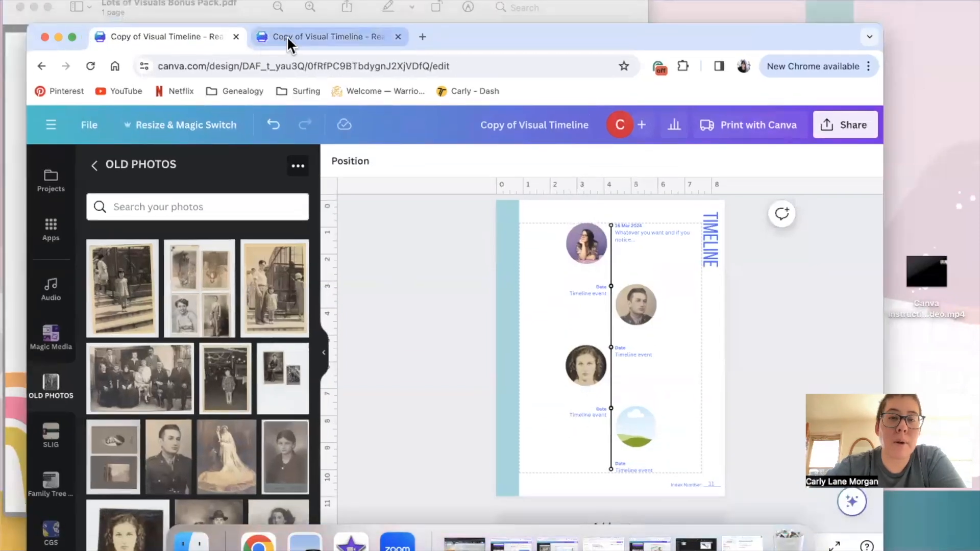
# Step: Close the duplicate 'Copy of Visual Timeline' browser tab so one copy stays open
pyautogui.click(328, 37)
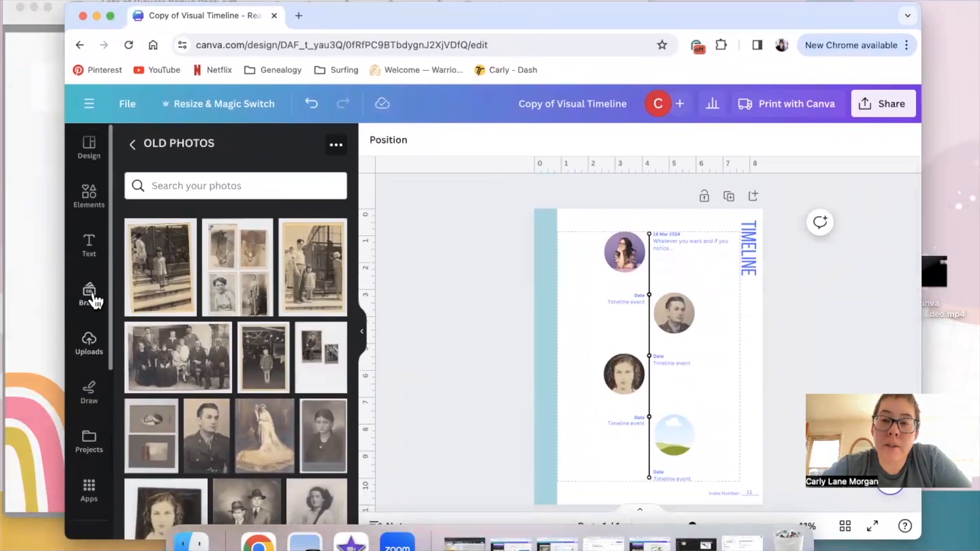
# Step: From the Elements frames, add a heart-shaped photo frame beside the third portrait
pyautogui.click(89, 197)
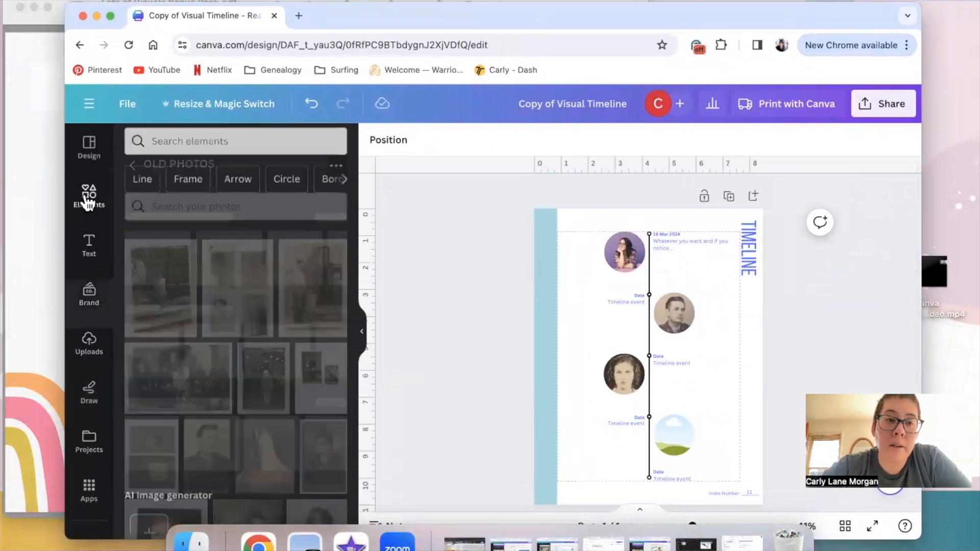
pyautogui.click(89, 197)
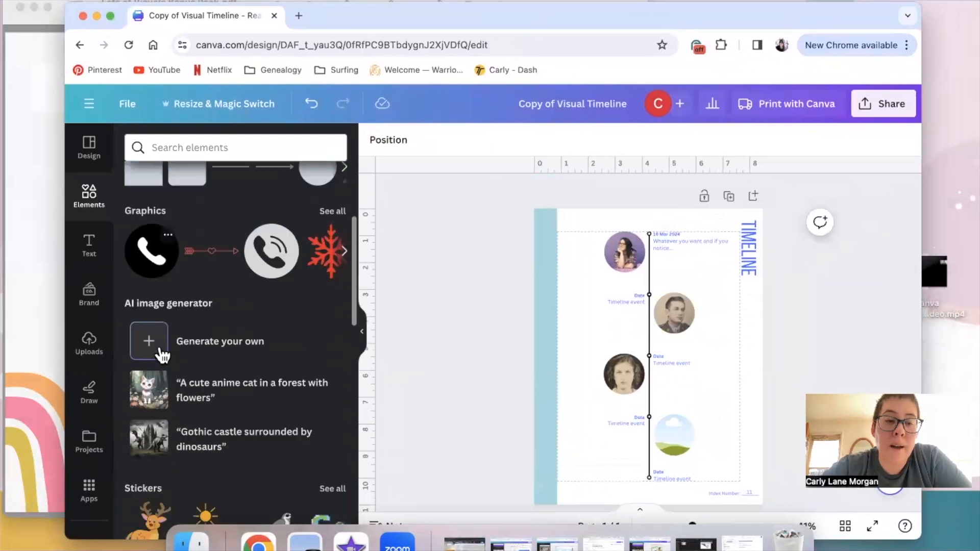
pyautogui.scroll(-3)
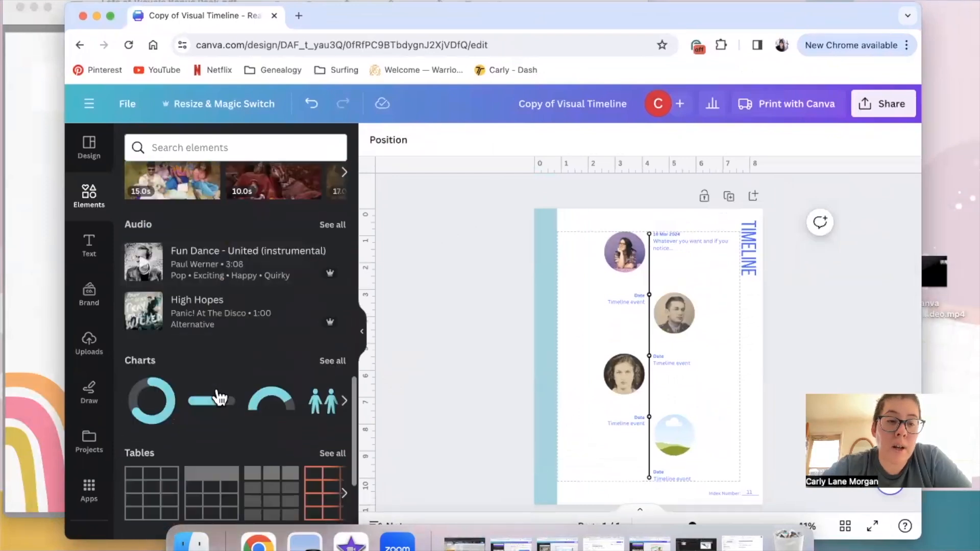
pyautogui.scroll(-3)
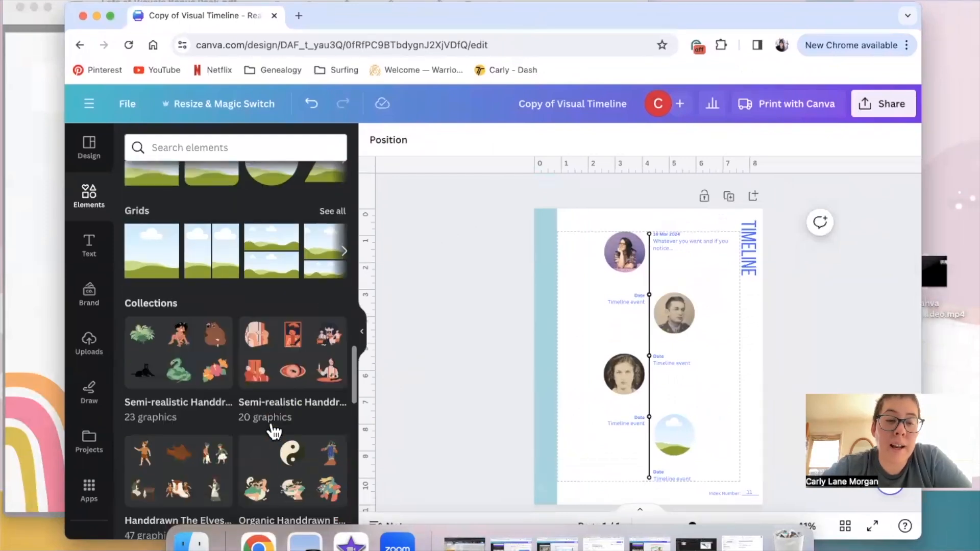
pyautogui.scroll(3)
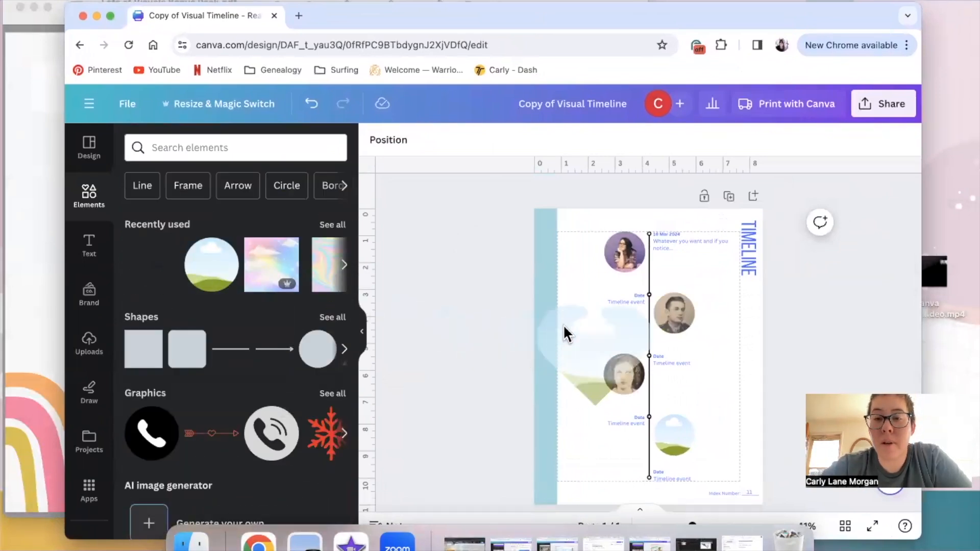
pyautogui.click(674, 438)
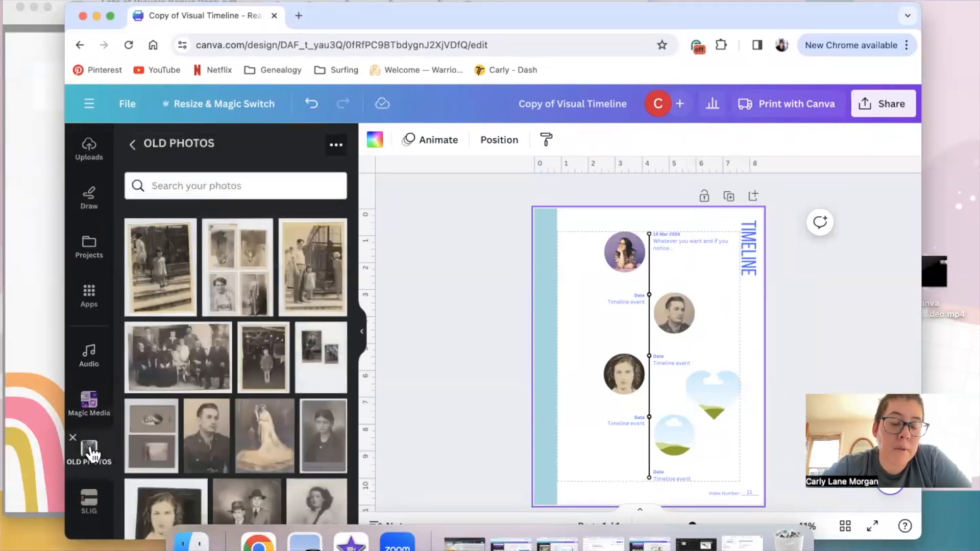
# Step: Delete the heart-shaped frame with the boy's portrait from the timeline page
pyautogui.scroll(-3)
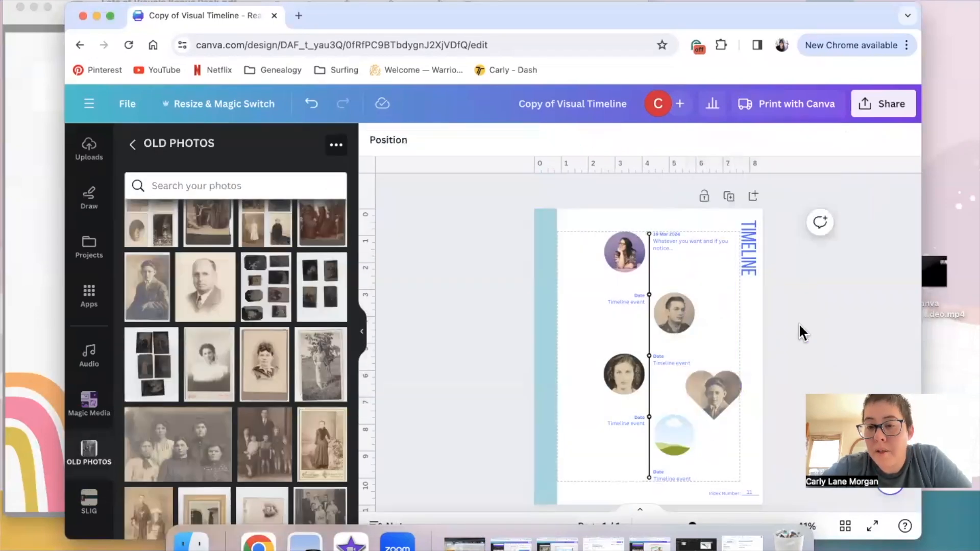
pyautogui.click(713, 394)
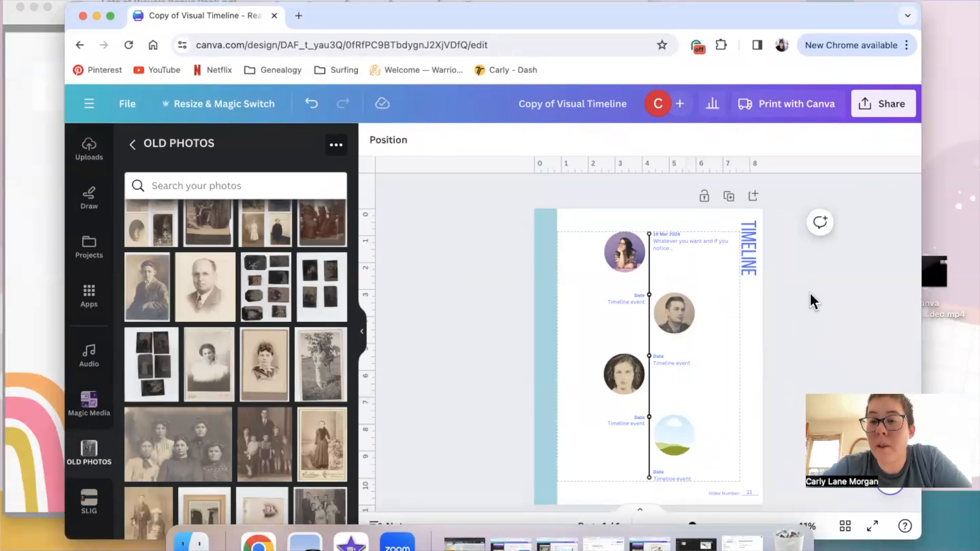
pyautogui.moveTo(803, 310)
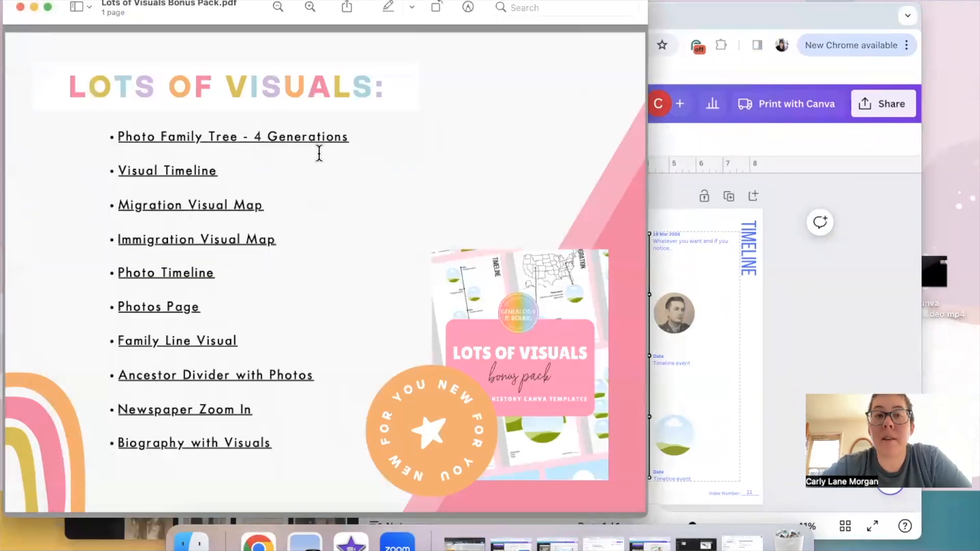
pyautogui.moveTo(323, 145)
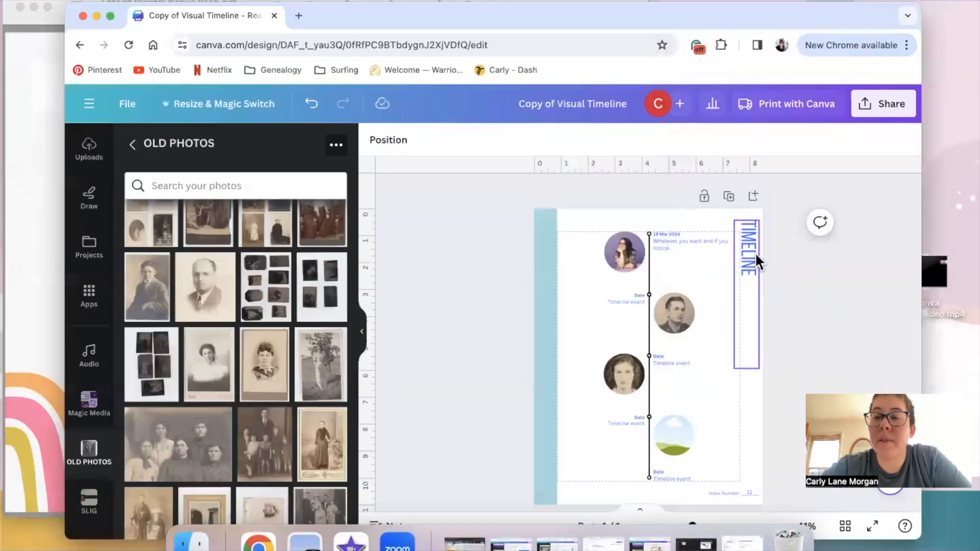
pyautogui.moveTo(751, 286)
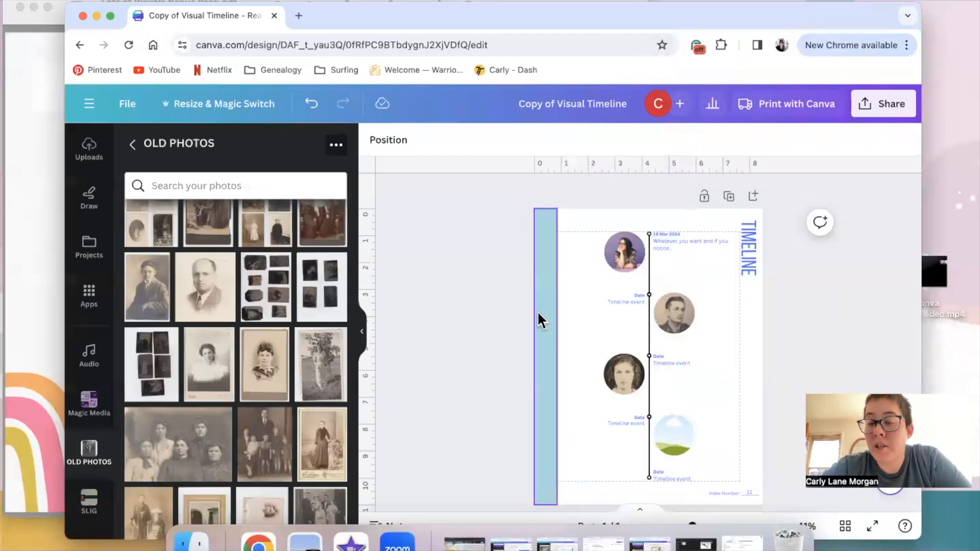
pyautogui.click(747, 247)
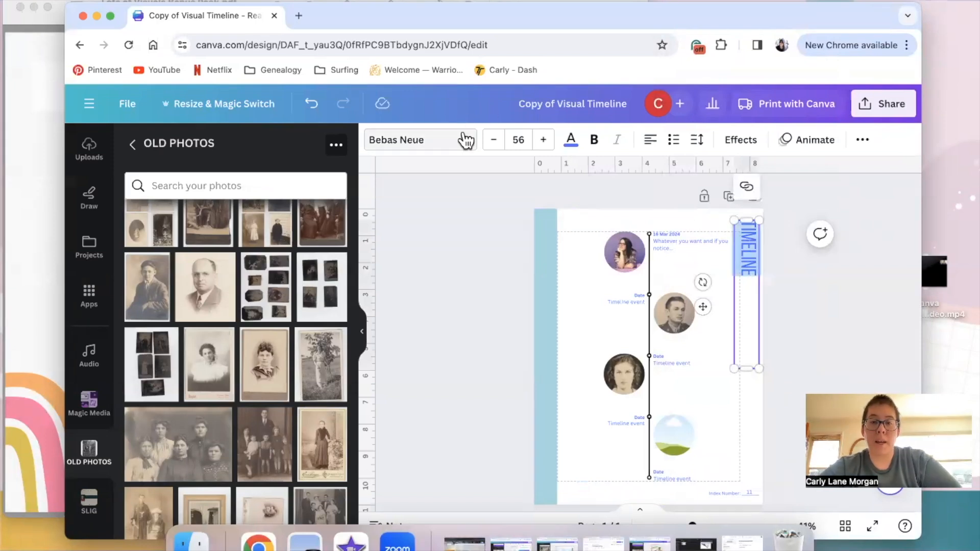
pyautogui.click(418, 140)
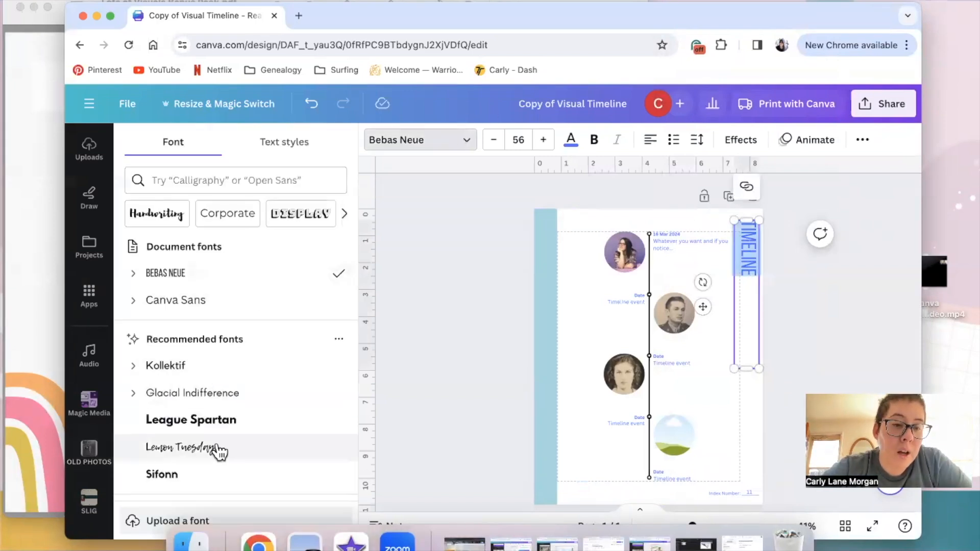
pyautogui.click(185, 447)
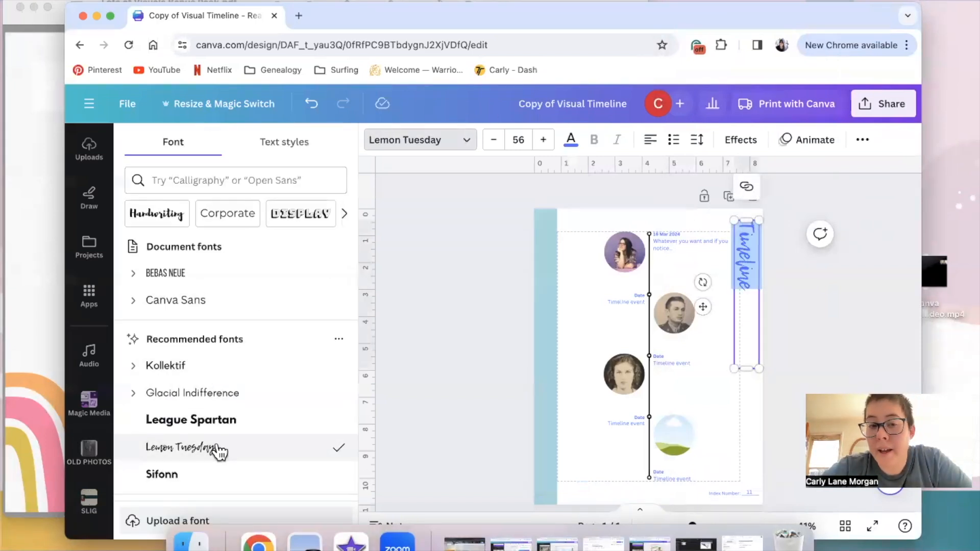
pyautogui.scroll(-3)
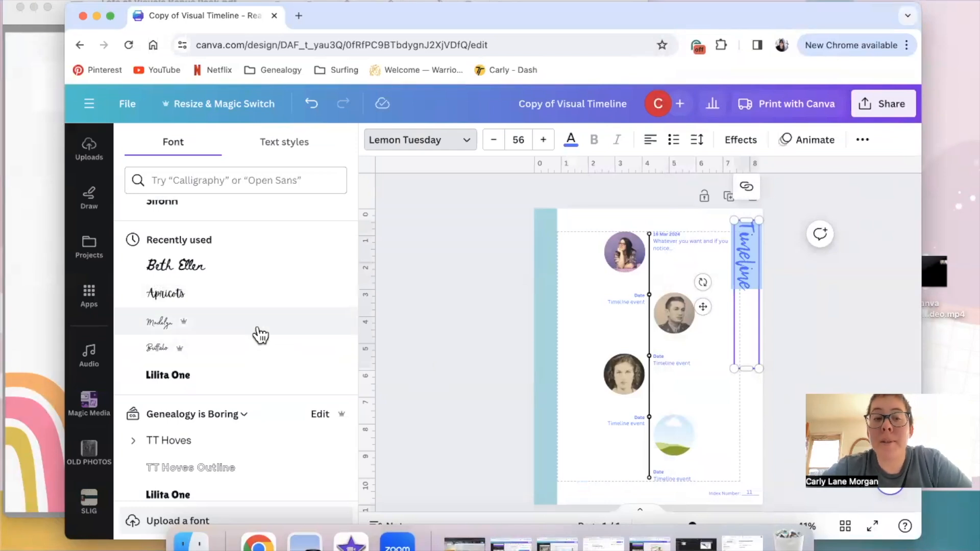
pyautogui.moveTo(252, 326)
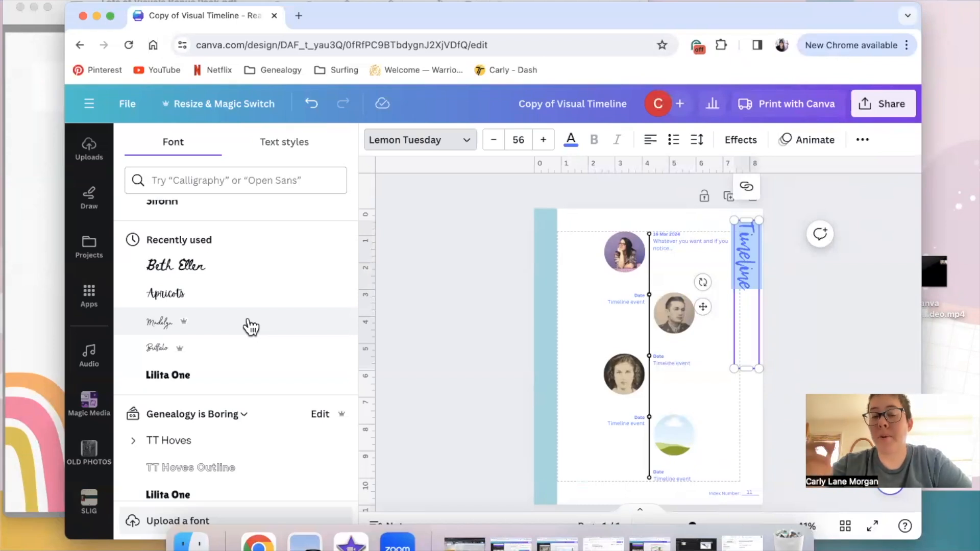
pyautogui.moveTo(275, 269)
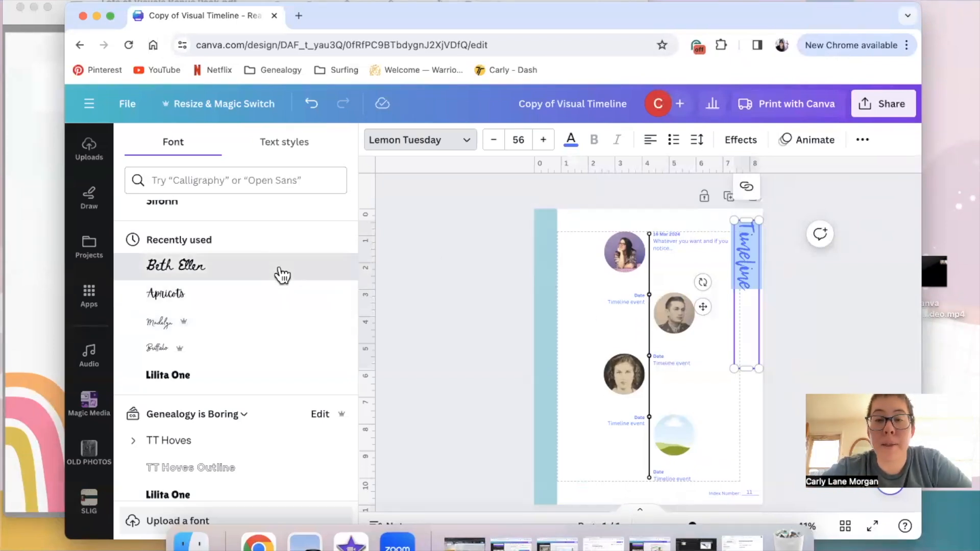
pyautogui.click(176, 266)
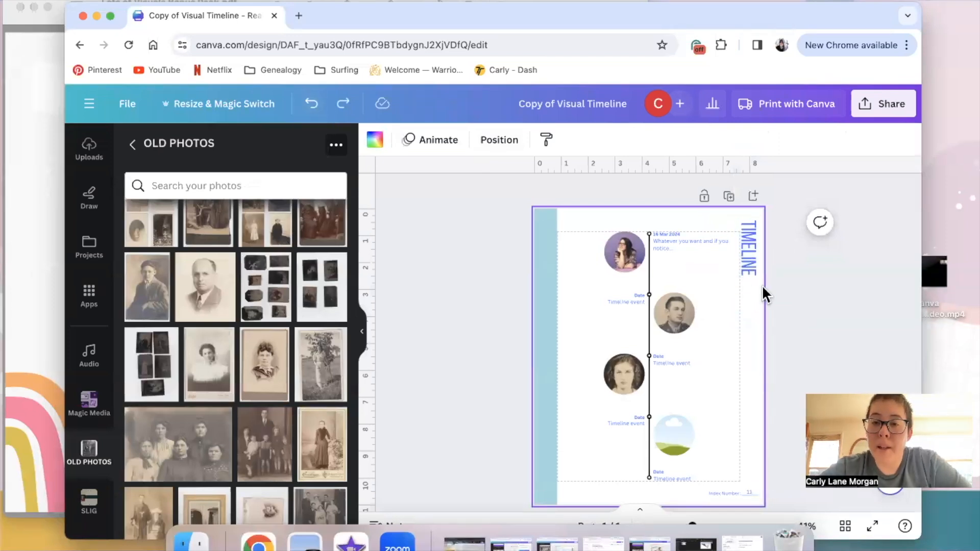
# Step: Change the first event's description text to a cursive script font, keeping the title's capitals
pyautogui.click(691, 243)
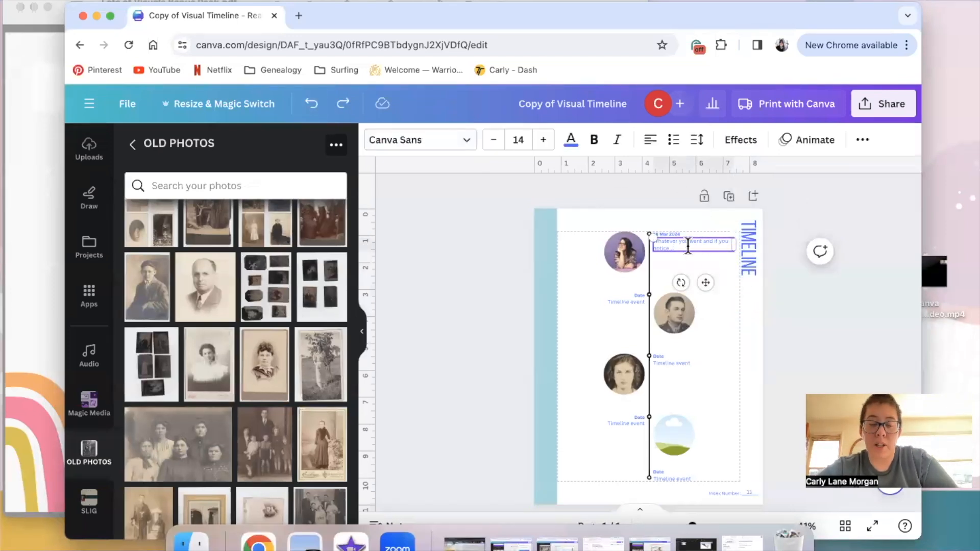
pyautogui.click(415, 139)
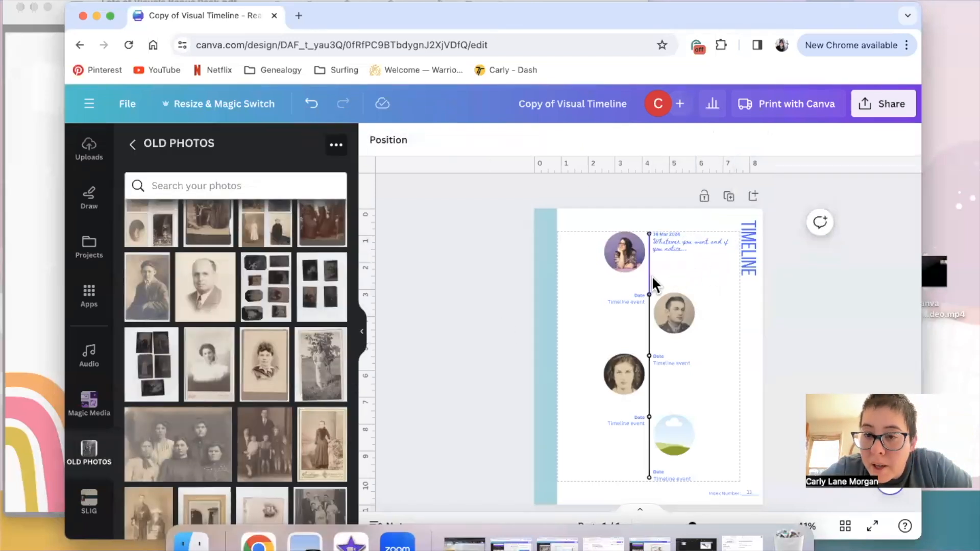
pyautogui.click(687, 244)
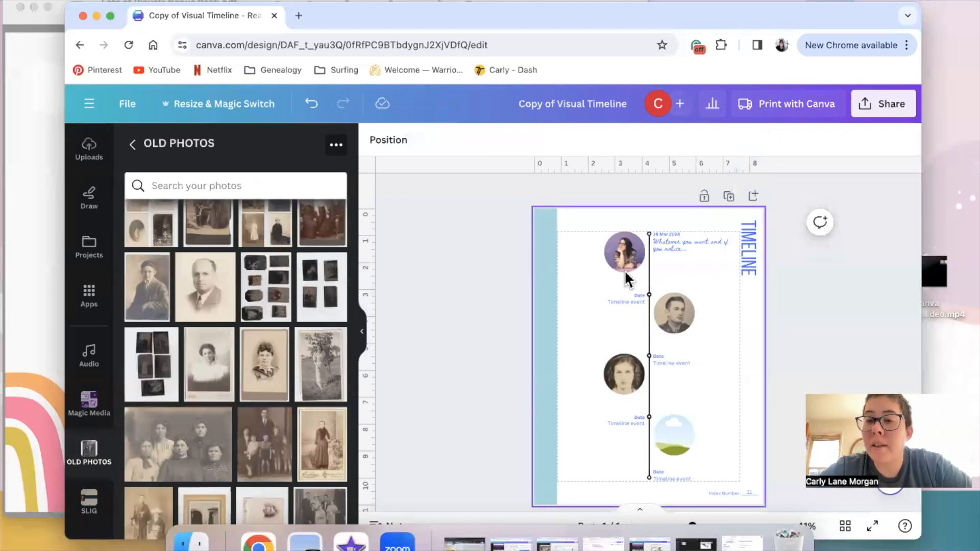
pyautogui.moveTo(700, 281)
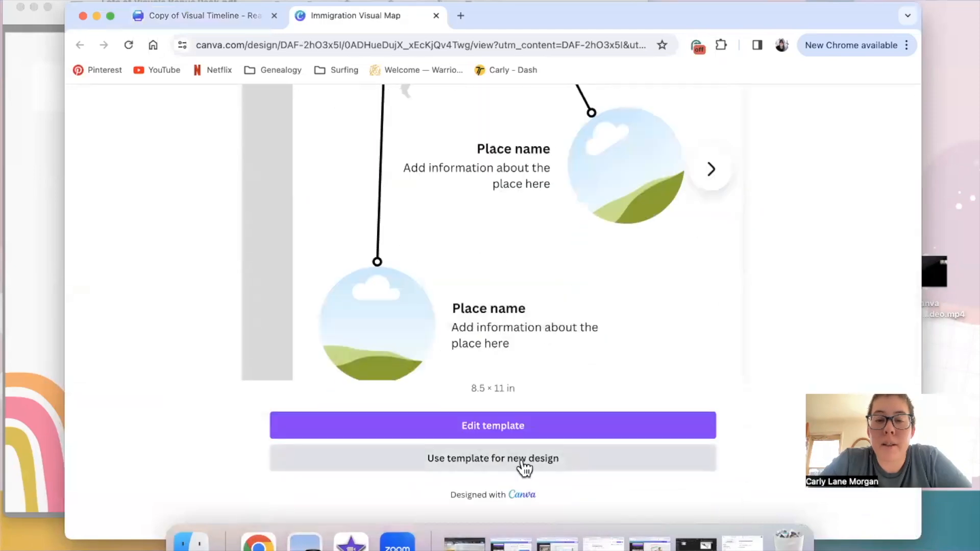
# Step: Start new designs from the Immigration Visual Map and Family Line Visual templates in new tabs
pyautogui.click(493, 458)
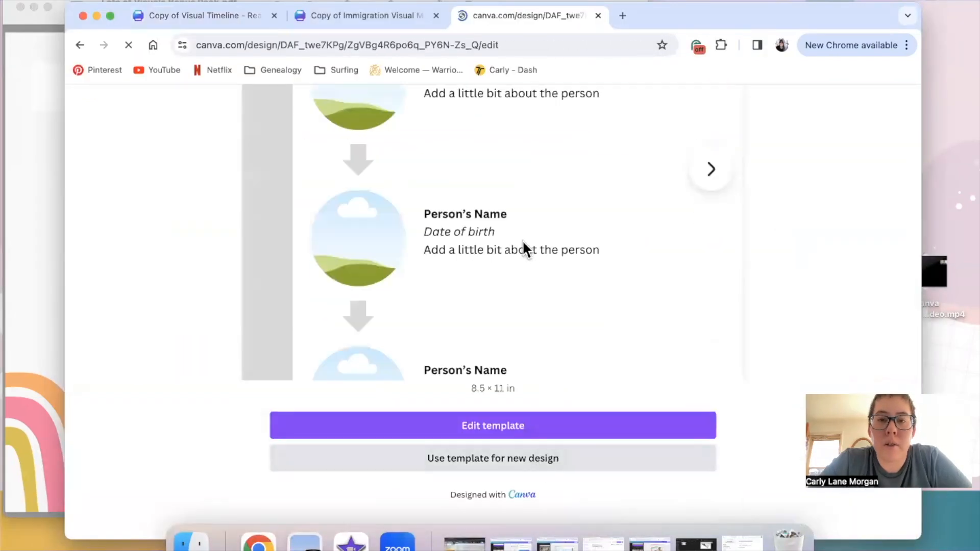
pyautogui.click(492, 426)
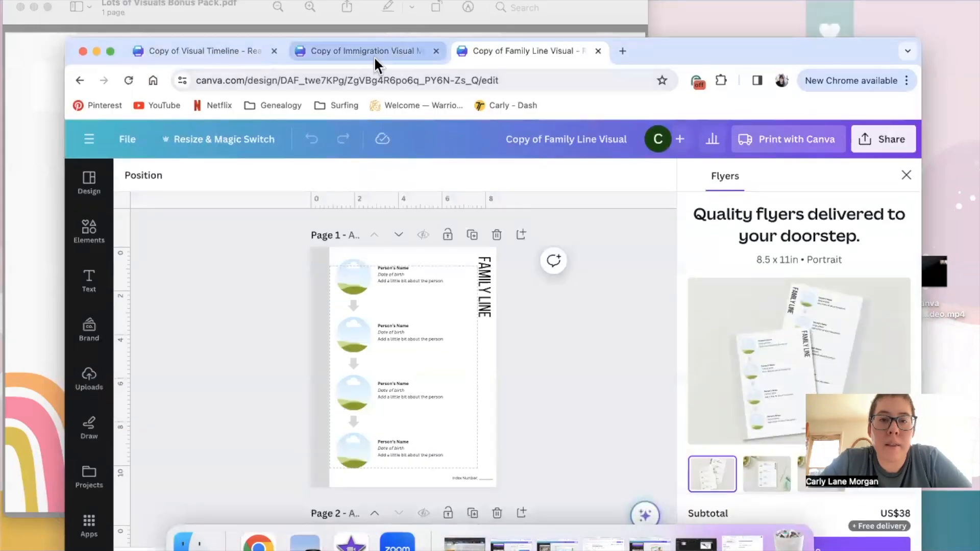
# Step: Switch between the template copy tabs, settling on the Immigration Visual Map design
pyautogui.click(362, 51)
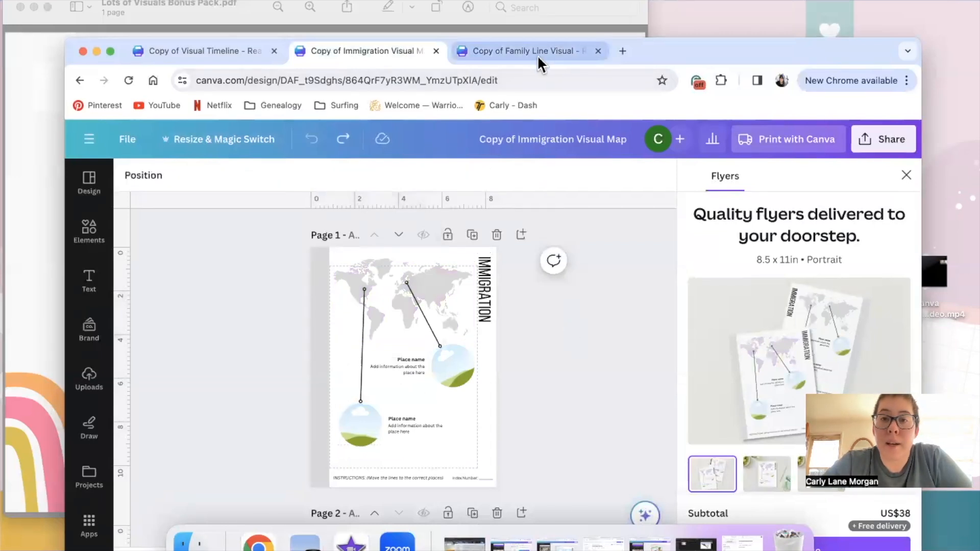
pyautogui.click(528, 51)
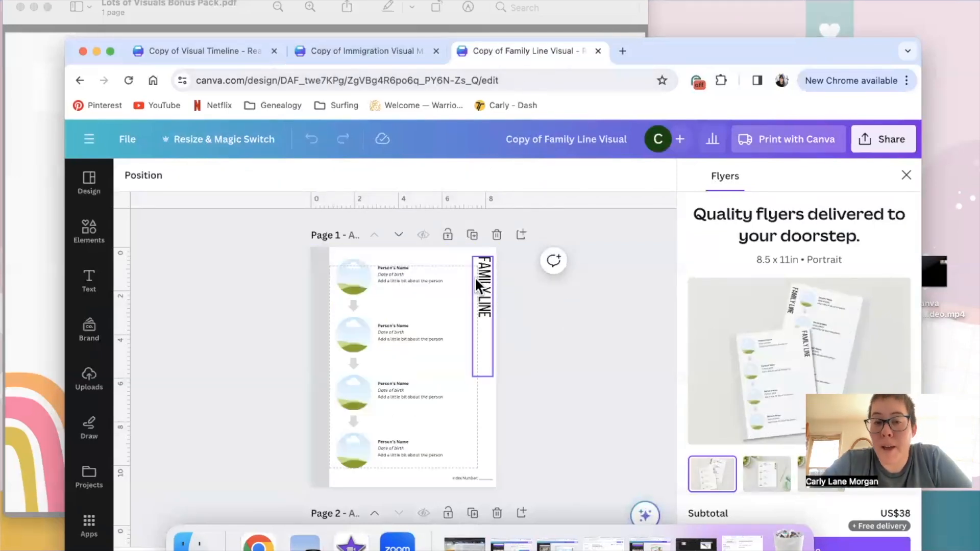
pyautogui.click(359, 51)
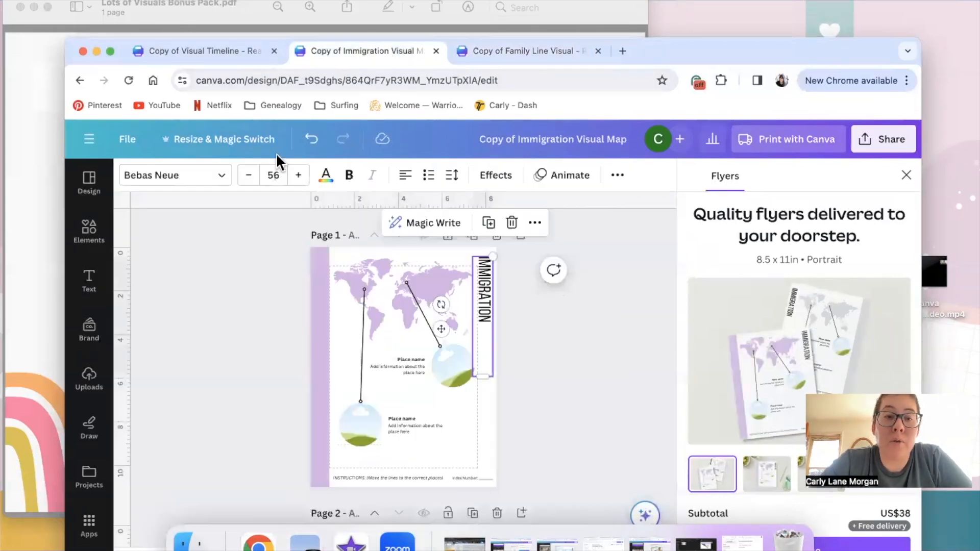
# Step: Try colour options on the world map, ending with its original grey map and black title
pyautogui.click(325, 174)
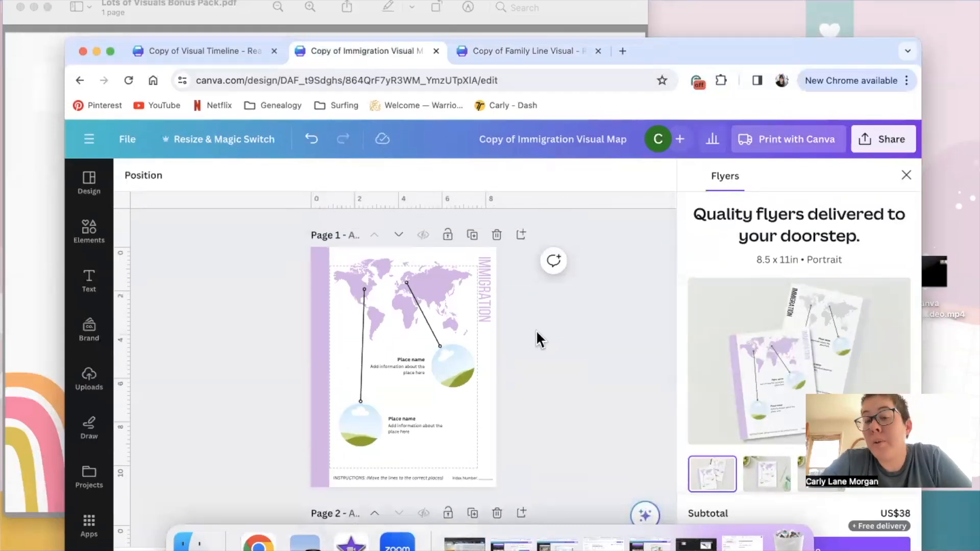
pyautogui.moveTo(262, 347)
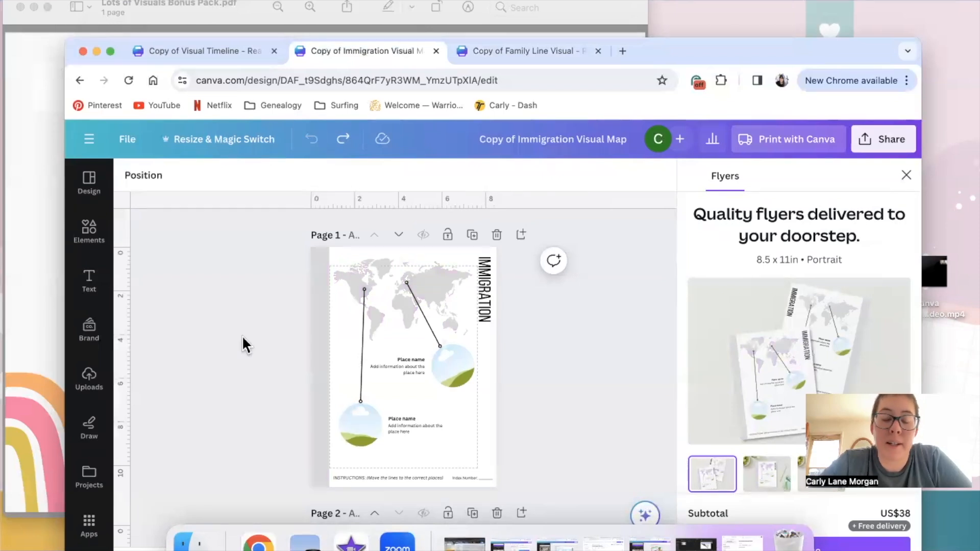
pyautogui.click(438, 288)
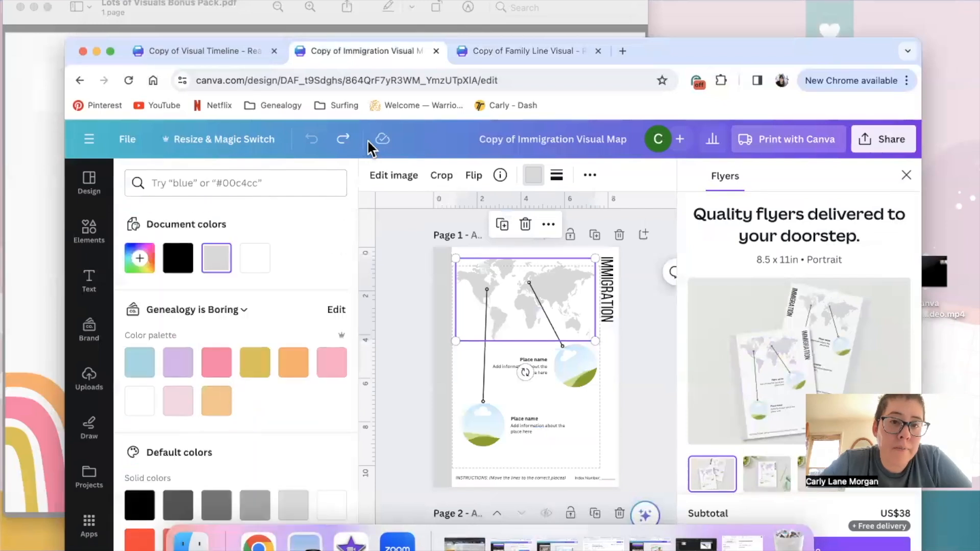
pyautogui.moveTo(467, 230)
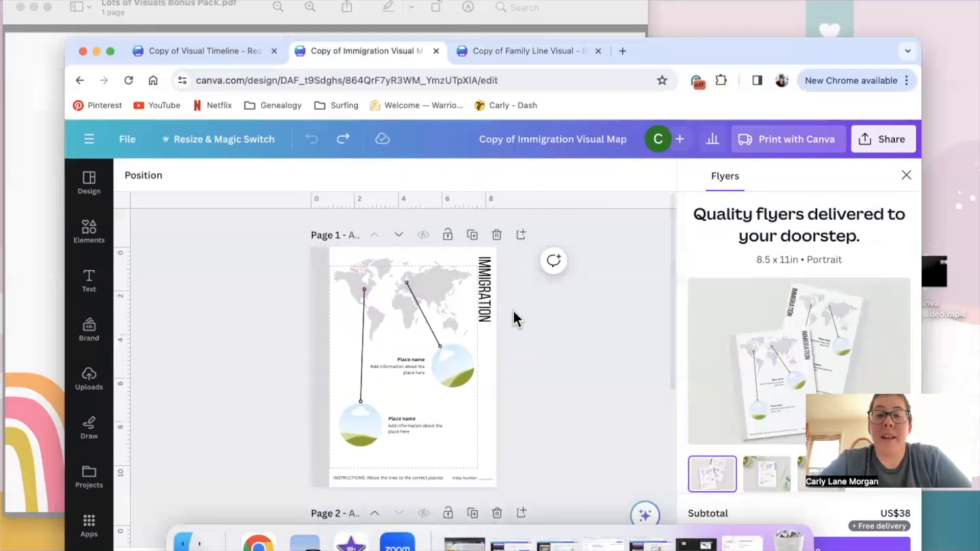
pyautogui.moveTo(184, 238)
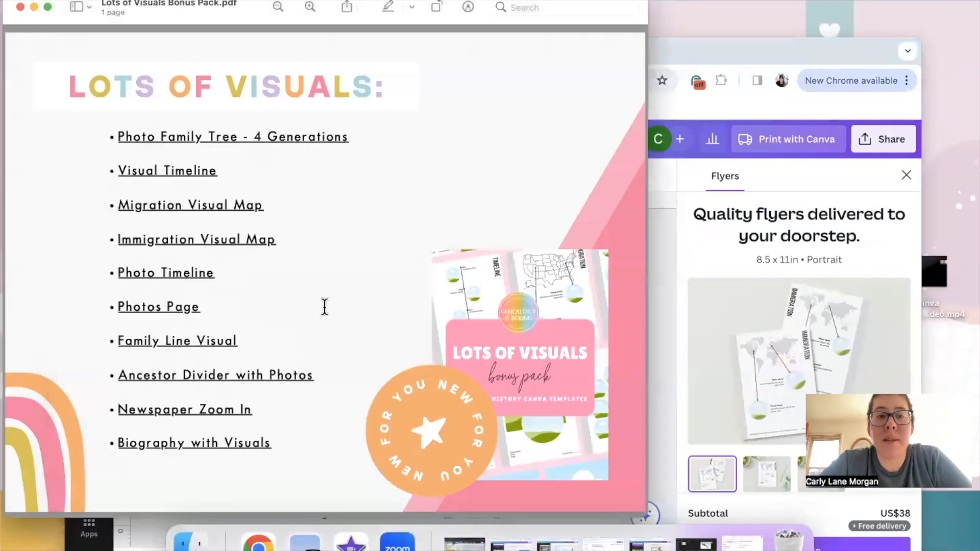
pyautogui.moveTo(665, 29)
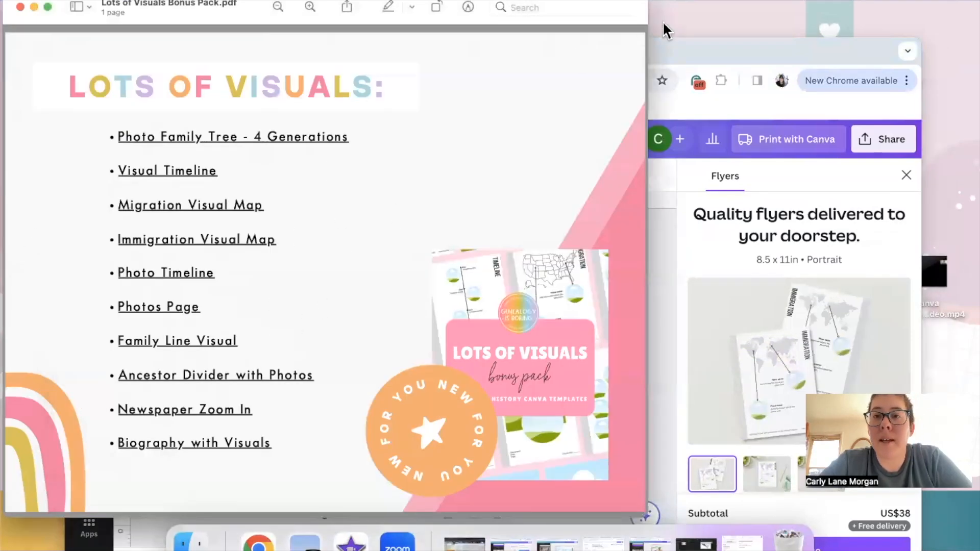
pyautogui.moveTo(423, 176)
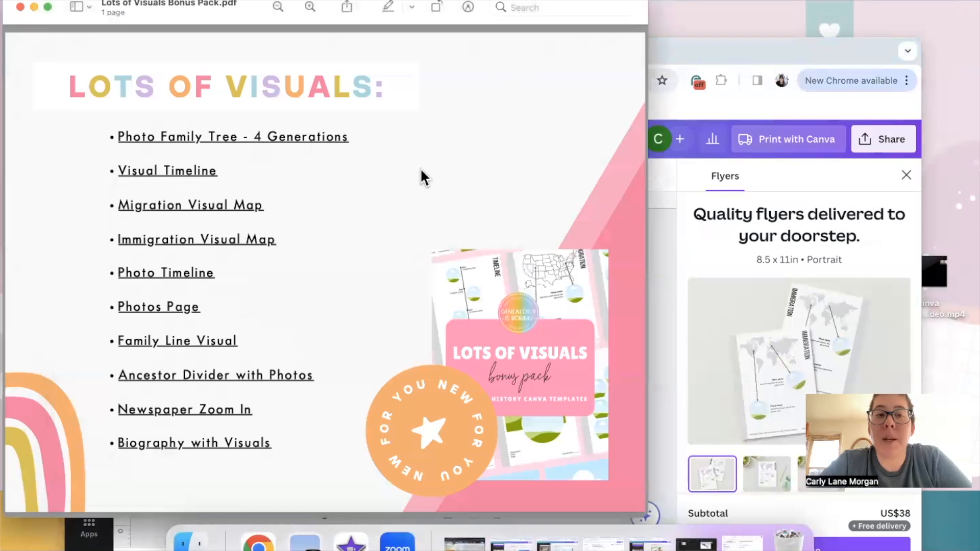